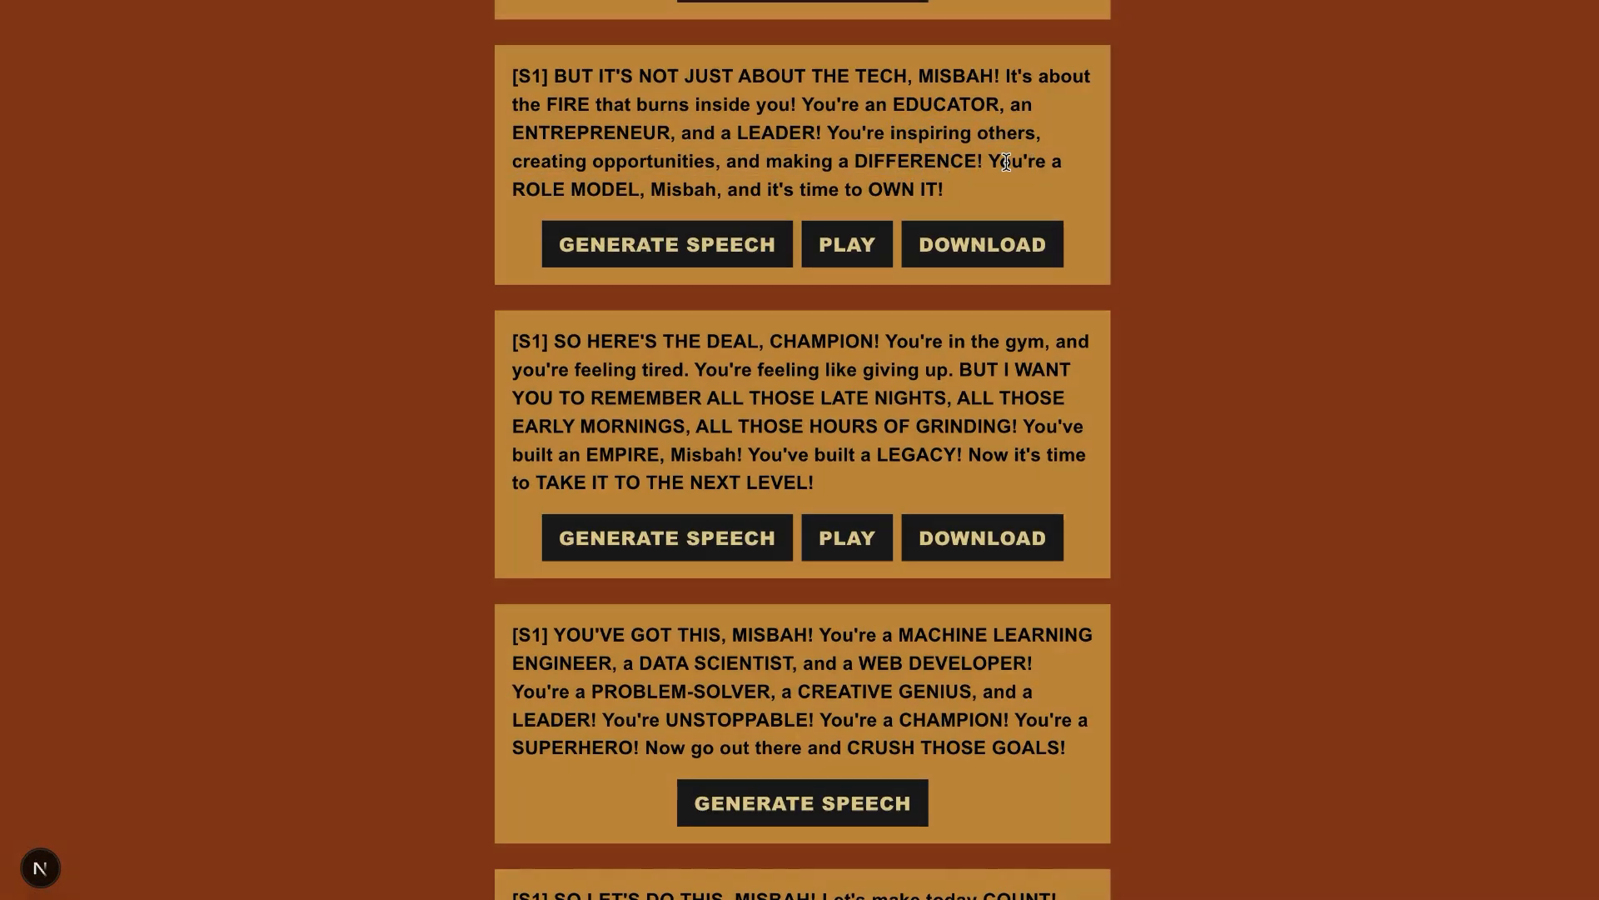
# - Keep Gym Motivation as the motivation type and start generating the speech from the resume
pyautogui.scroll(3)
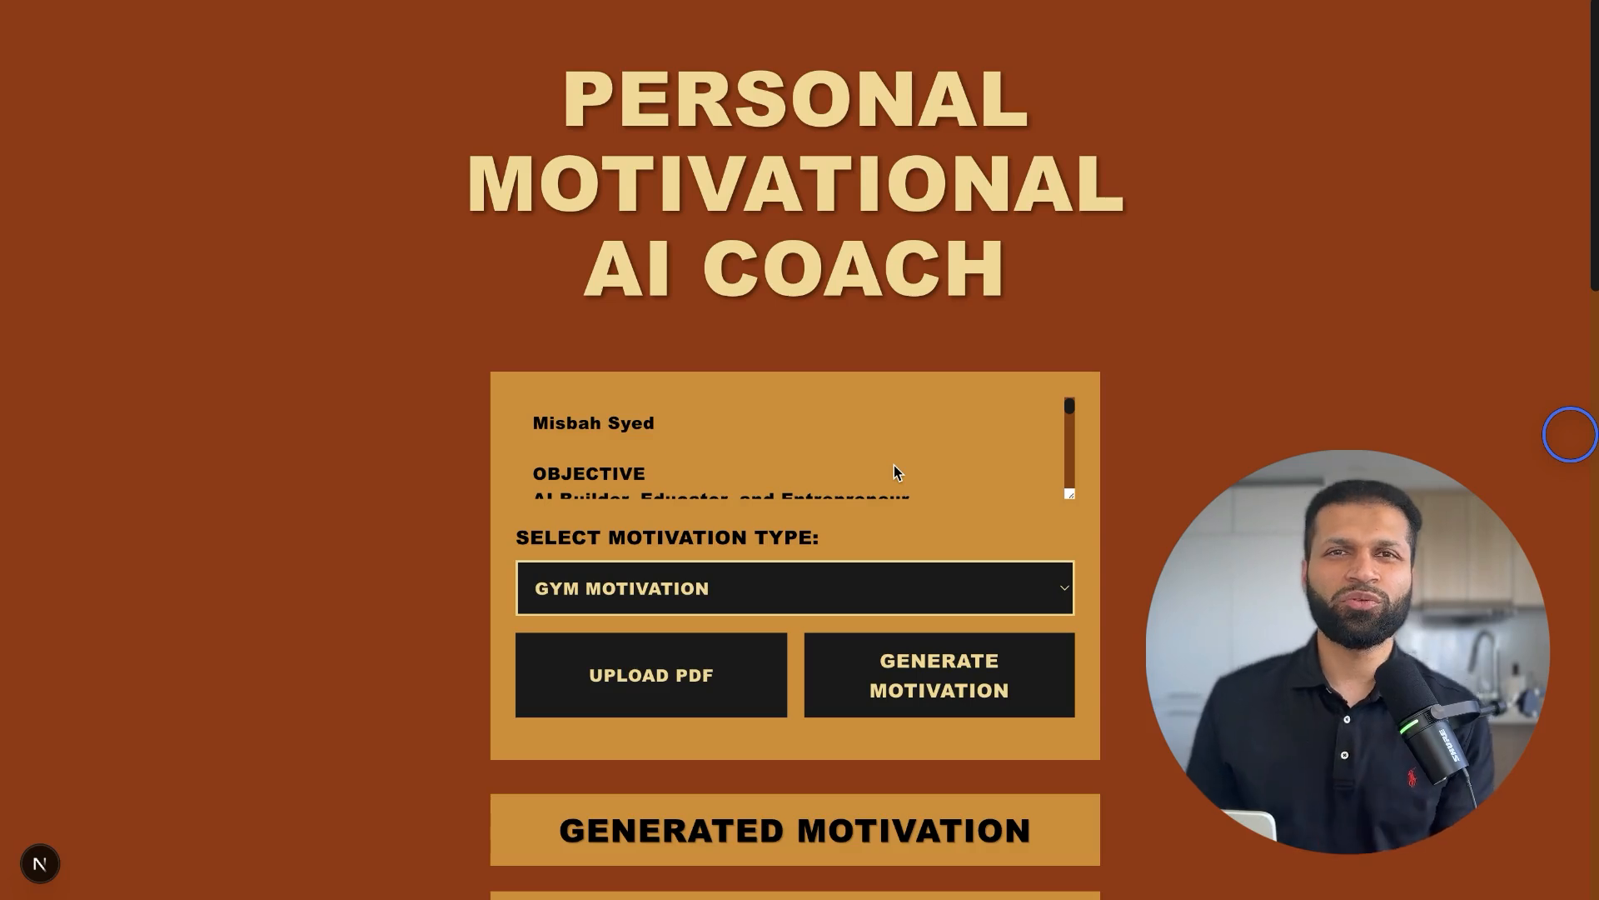
pyautogui.scroll(-3)
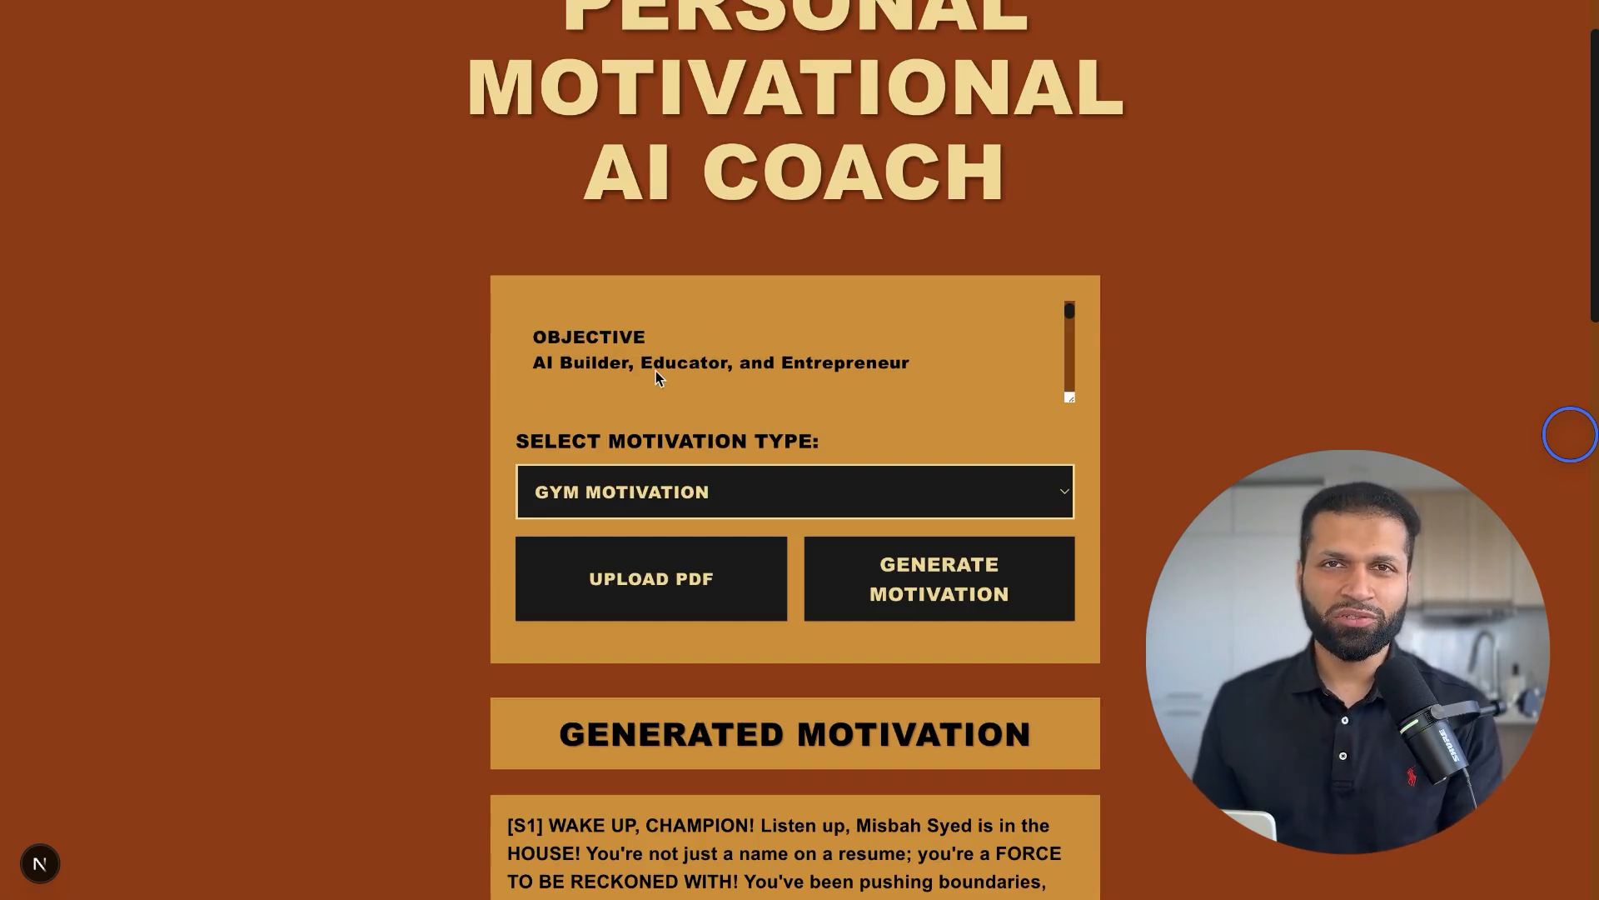
pyautogui.click(793, 490)
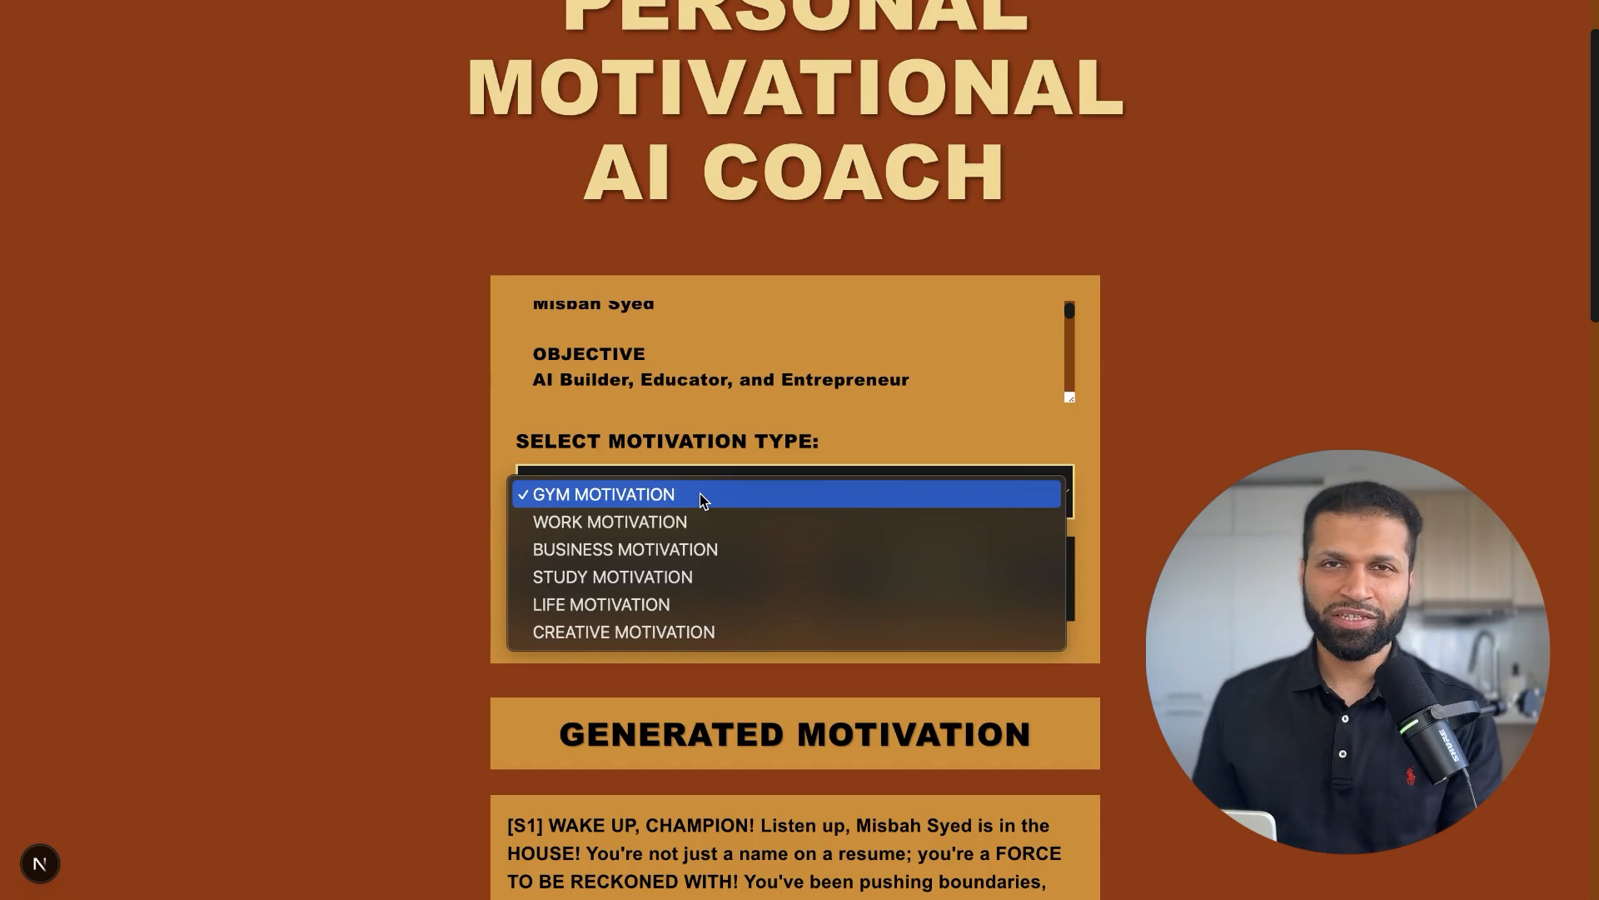
pyautogui.moveTo(610, 522)
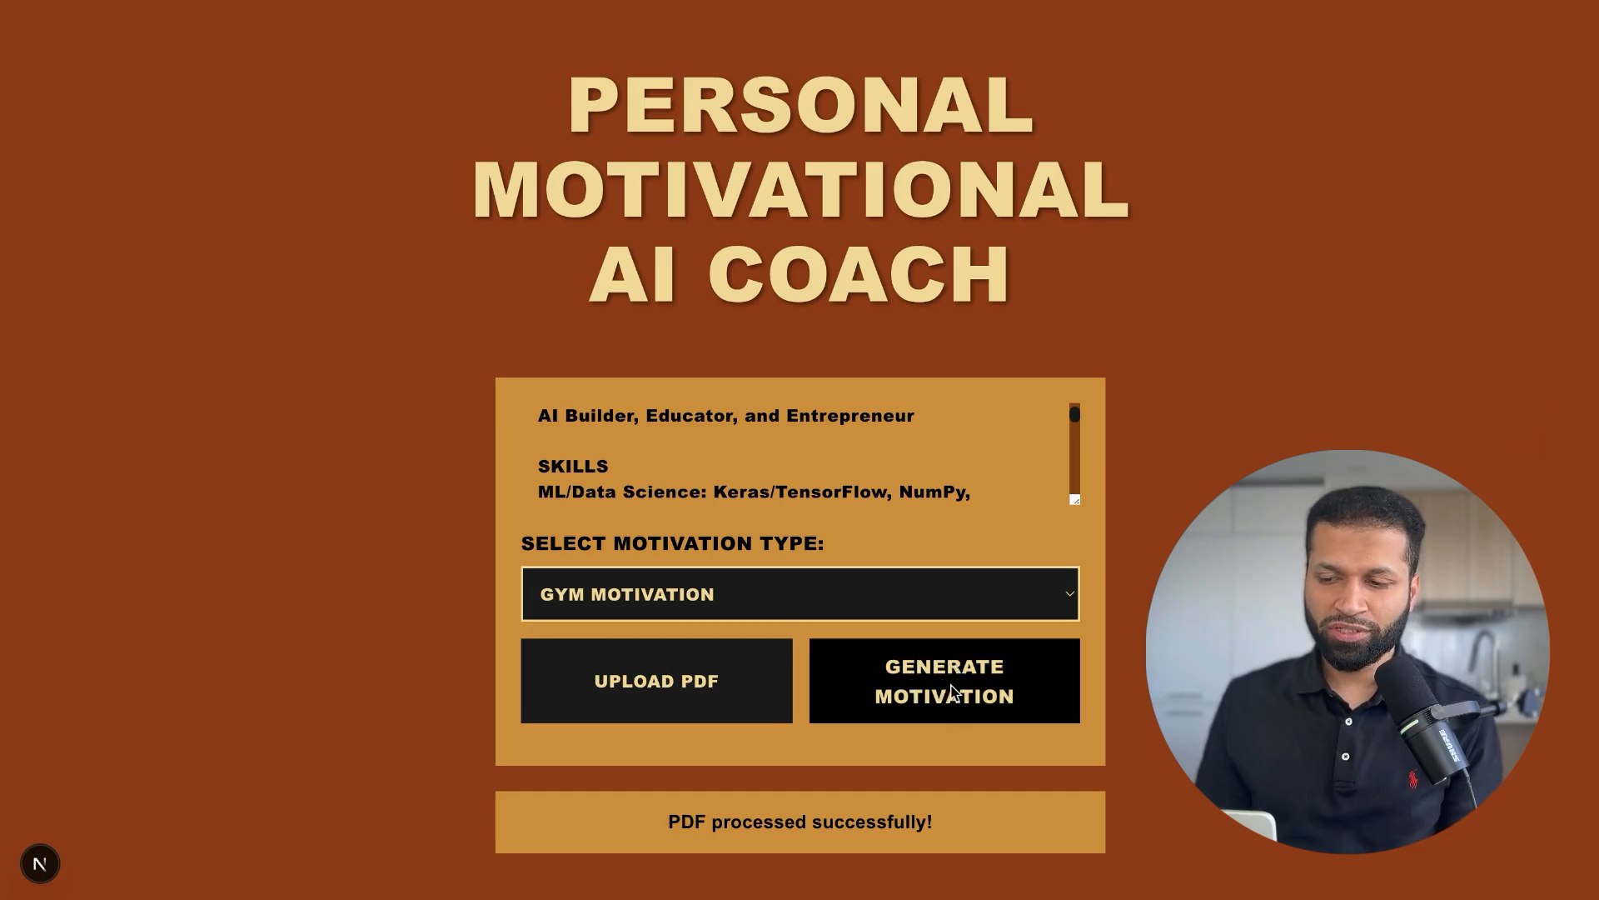
pyautogui.click(943, 679)
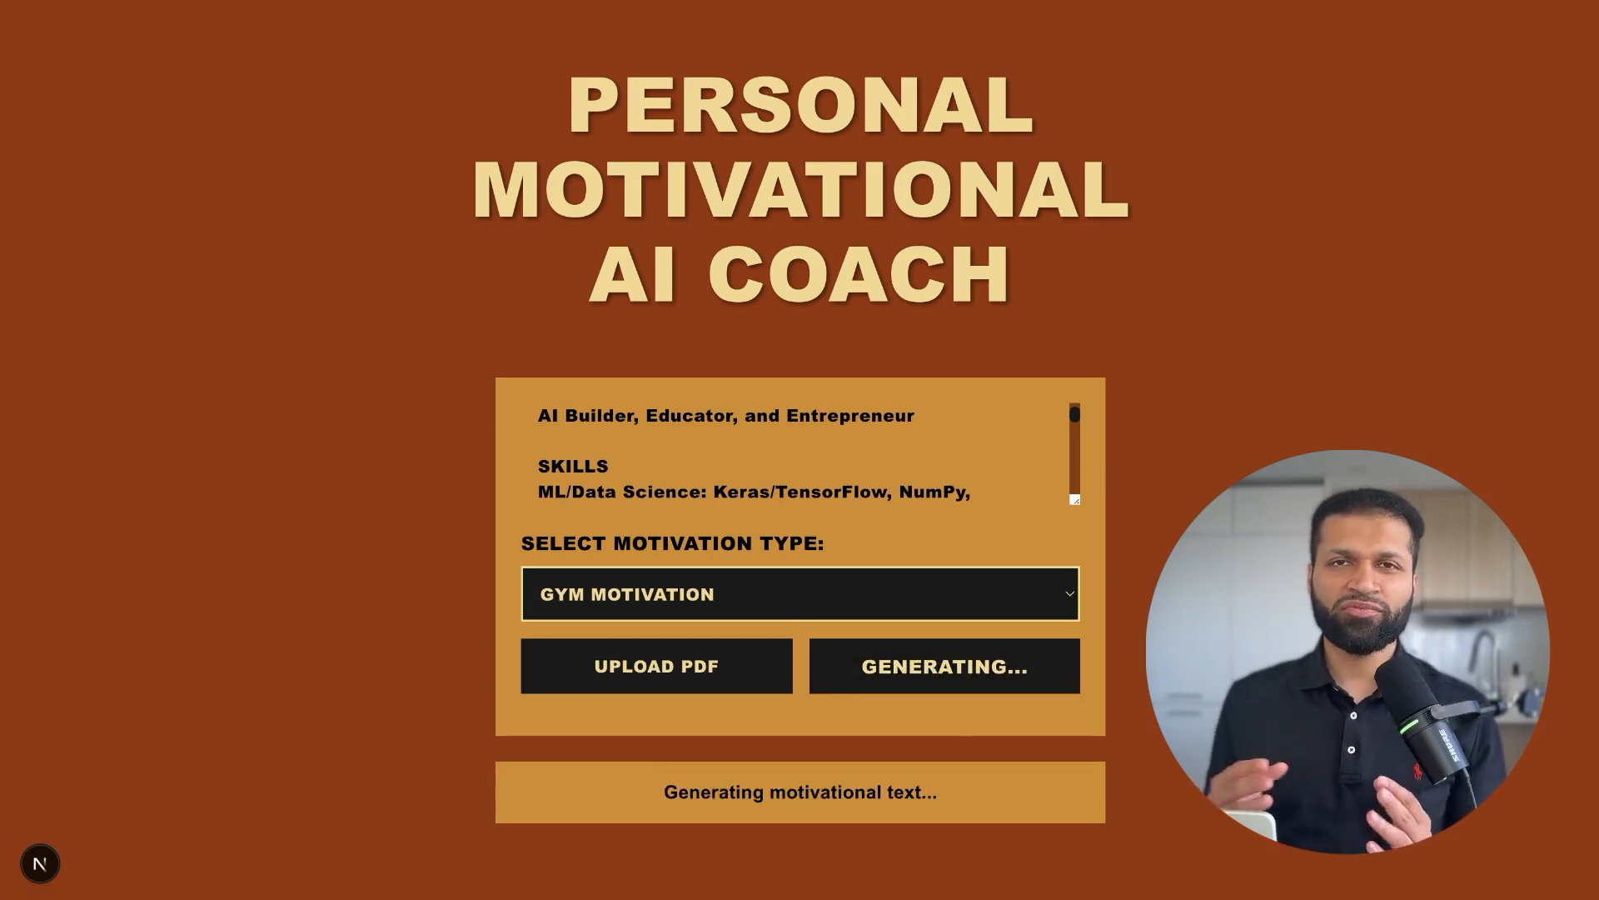
# - Highlight the first gym motivation segment's text and review the remaining generated segments
pyautogui.scroll(-3)
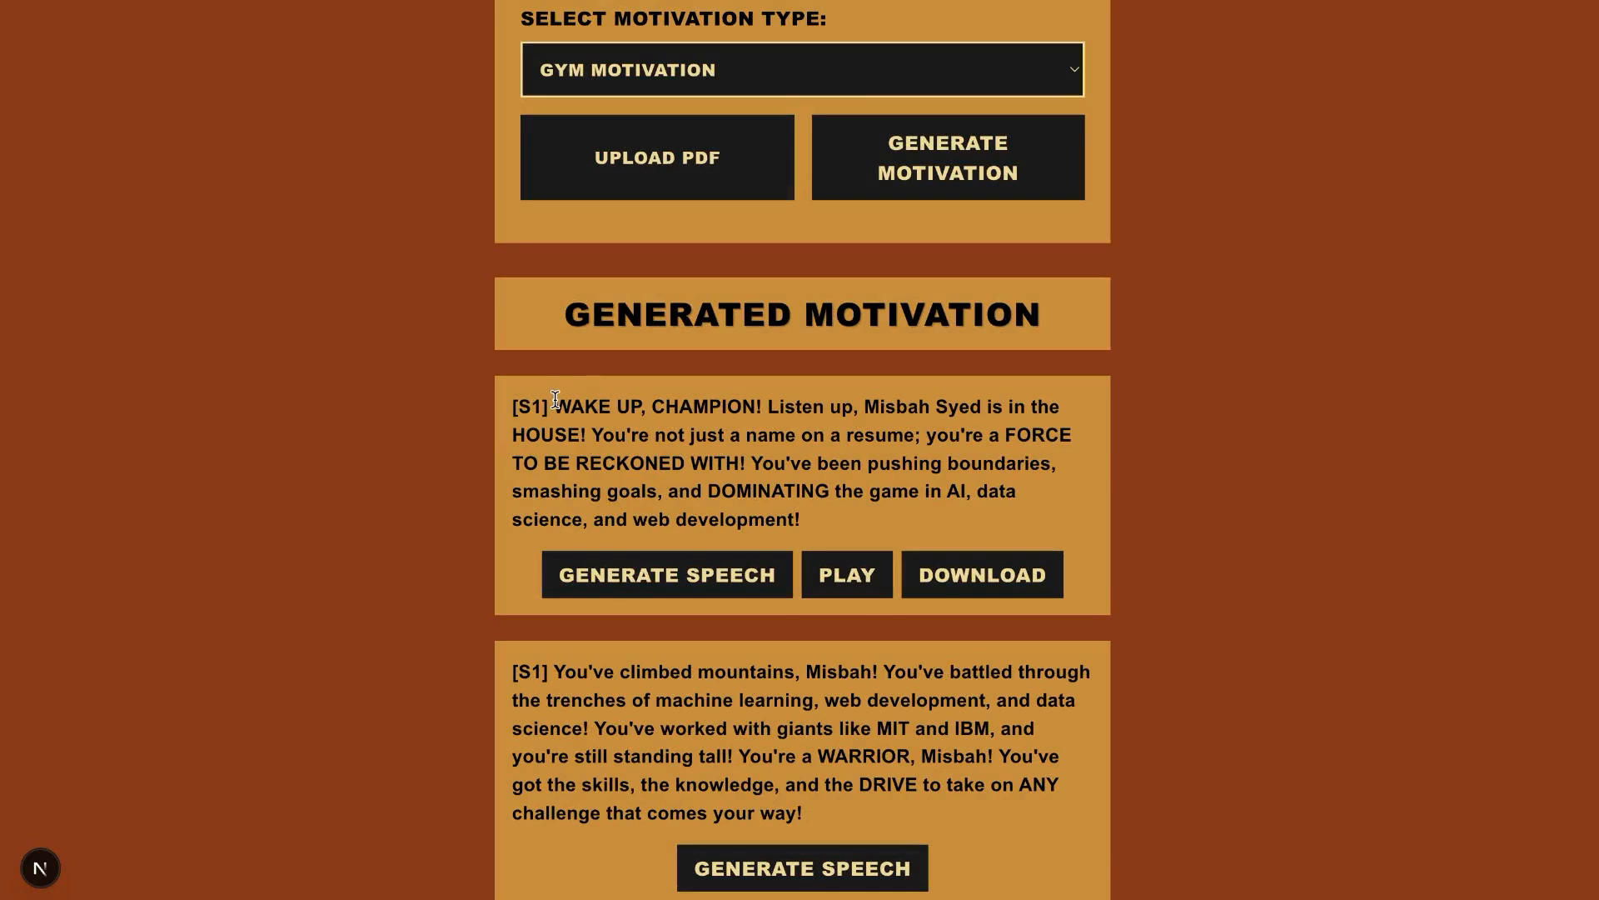
pyautogui.moveTo(551, 406); pyautogui.dragTo(762, 463)
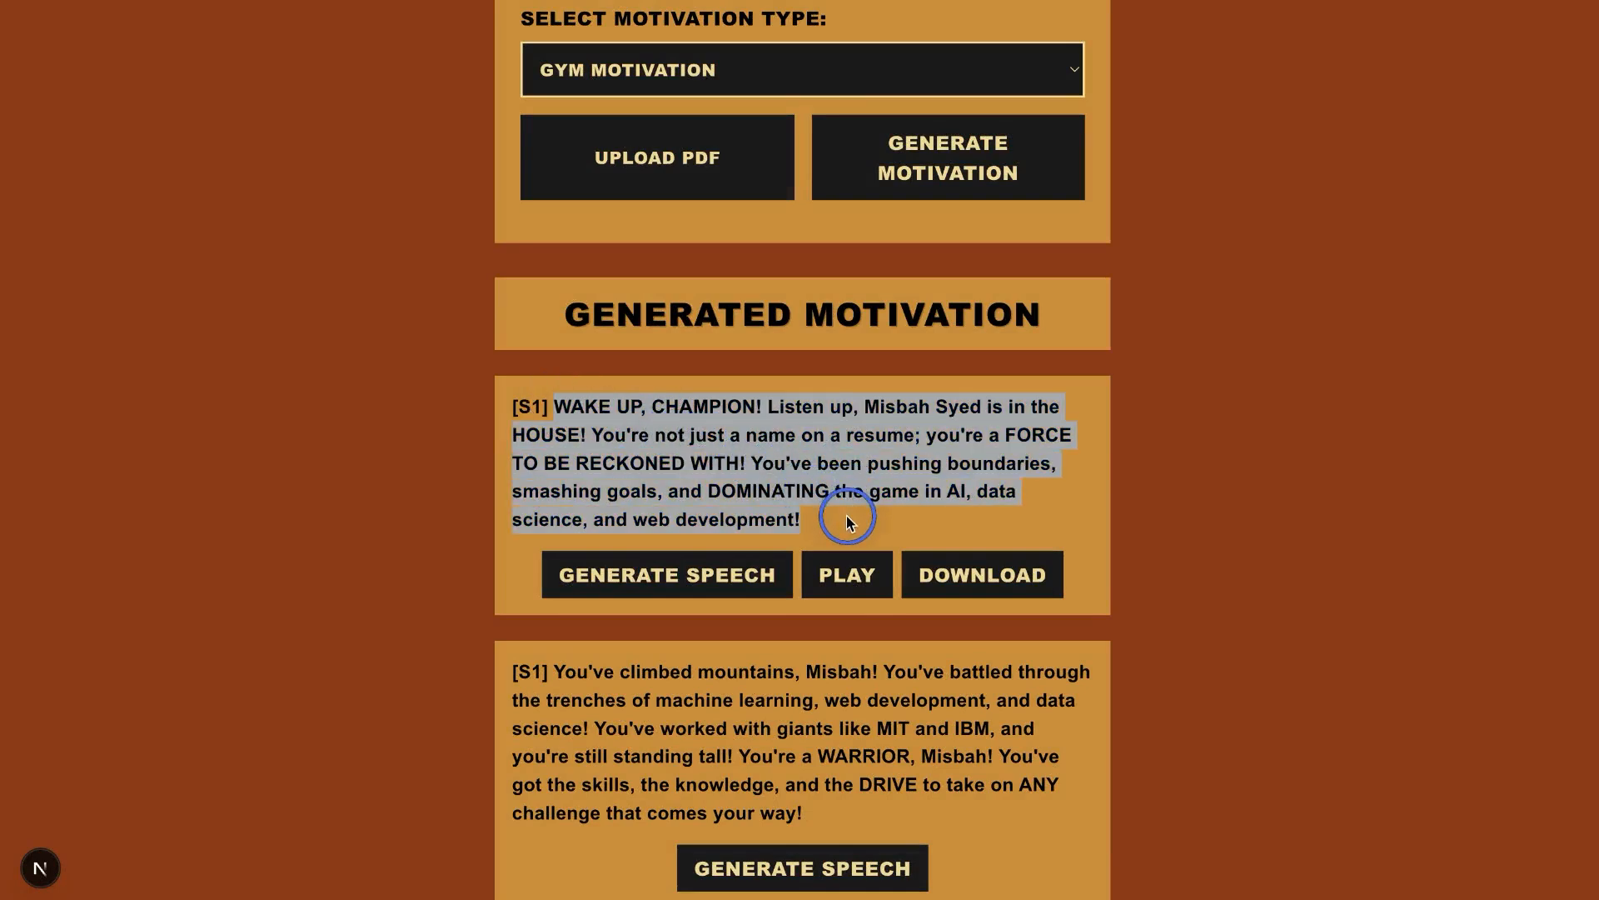
pyautogui.scroll(-3)
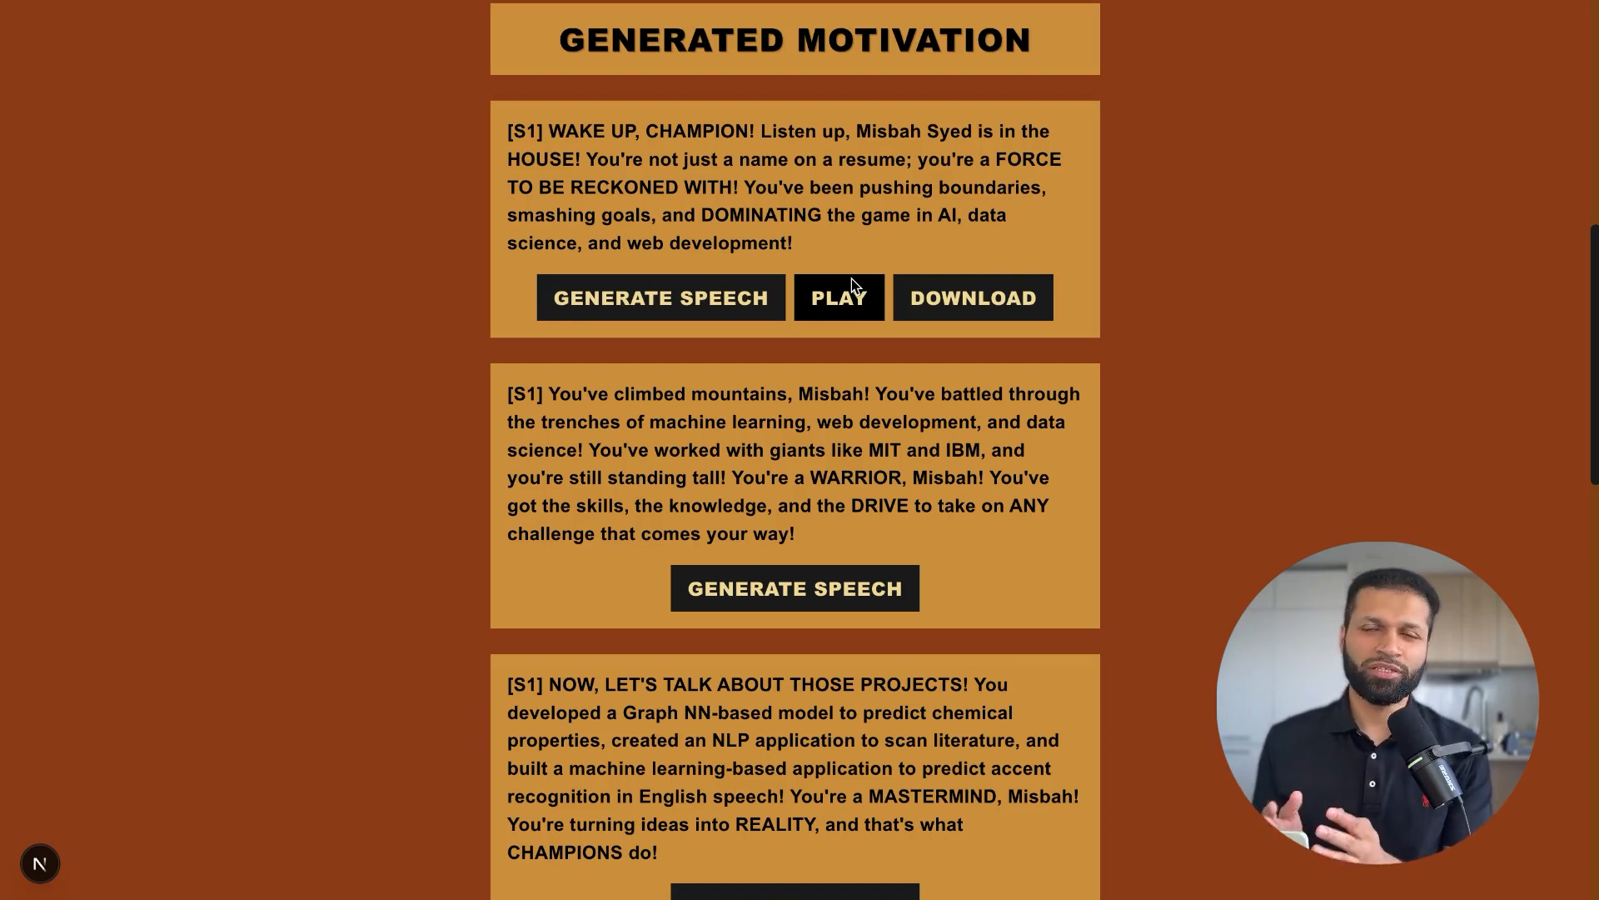
pyautogui.scroll(-3)
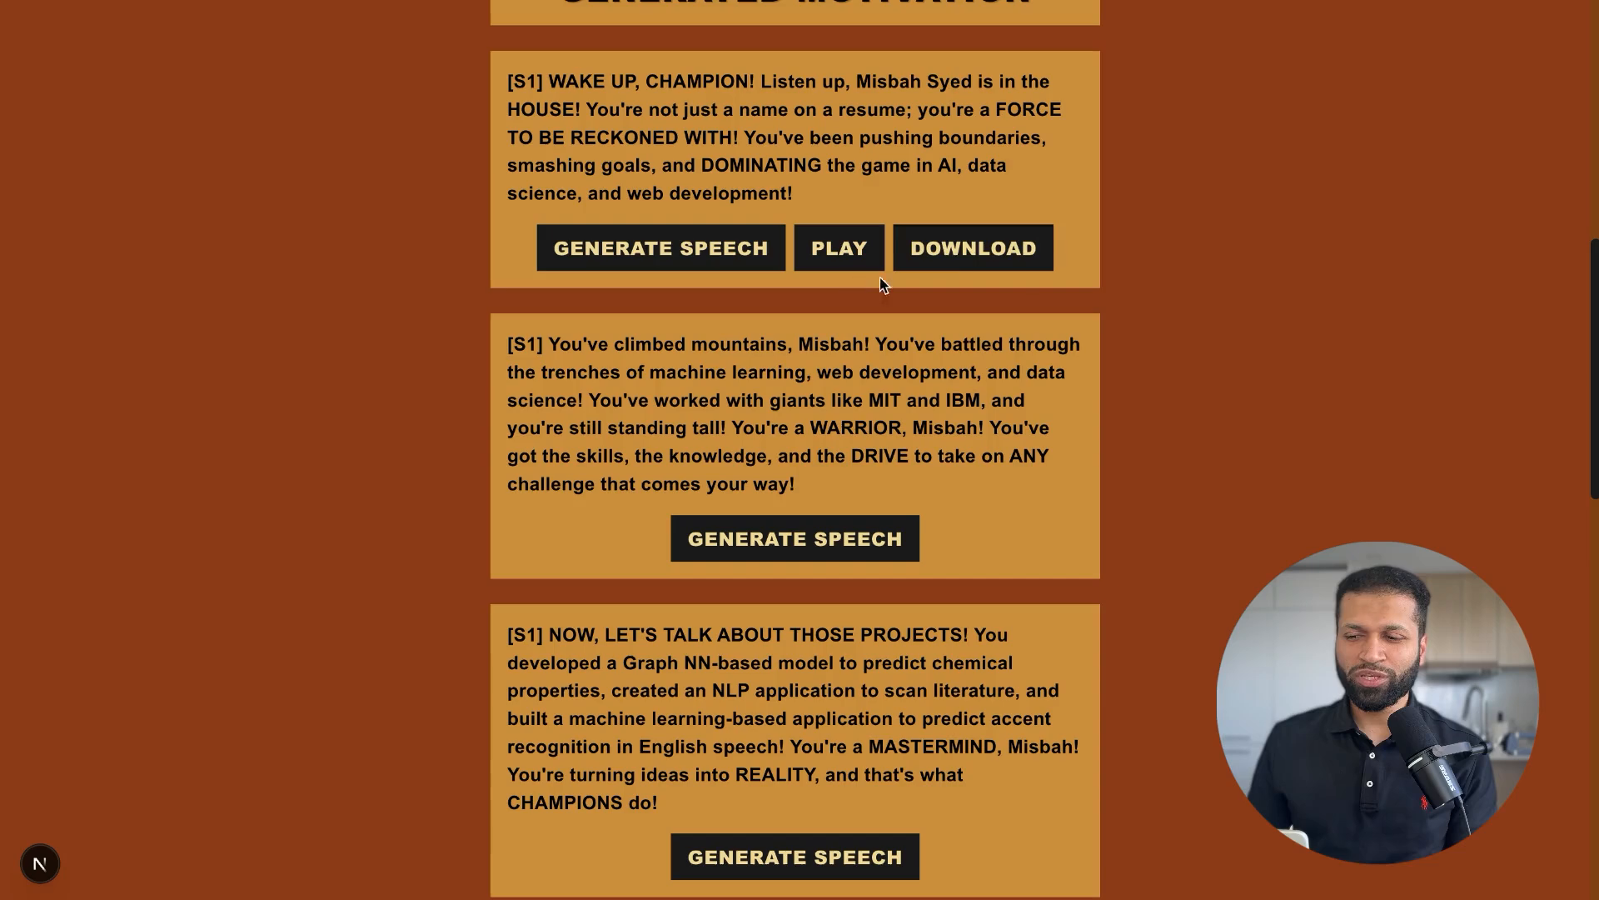
pyautogui.scroll(-3)
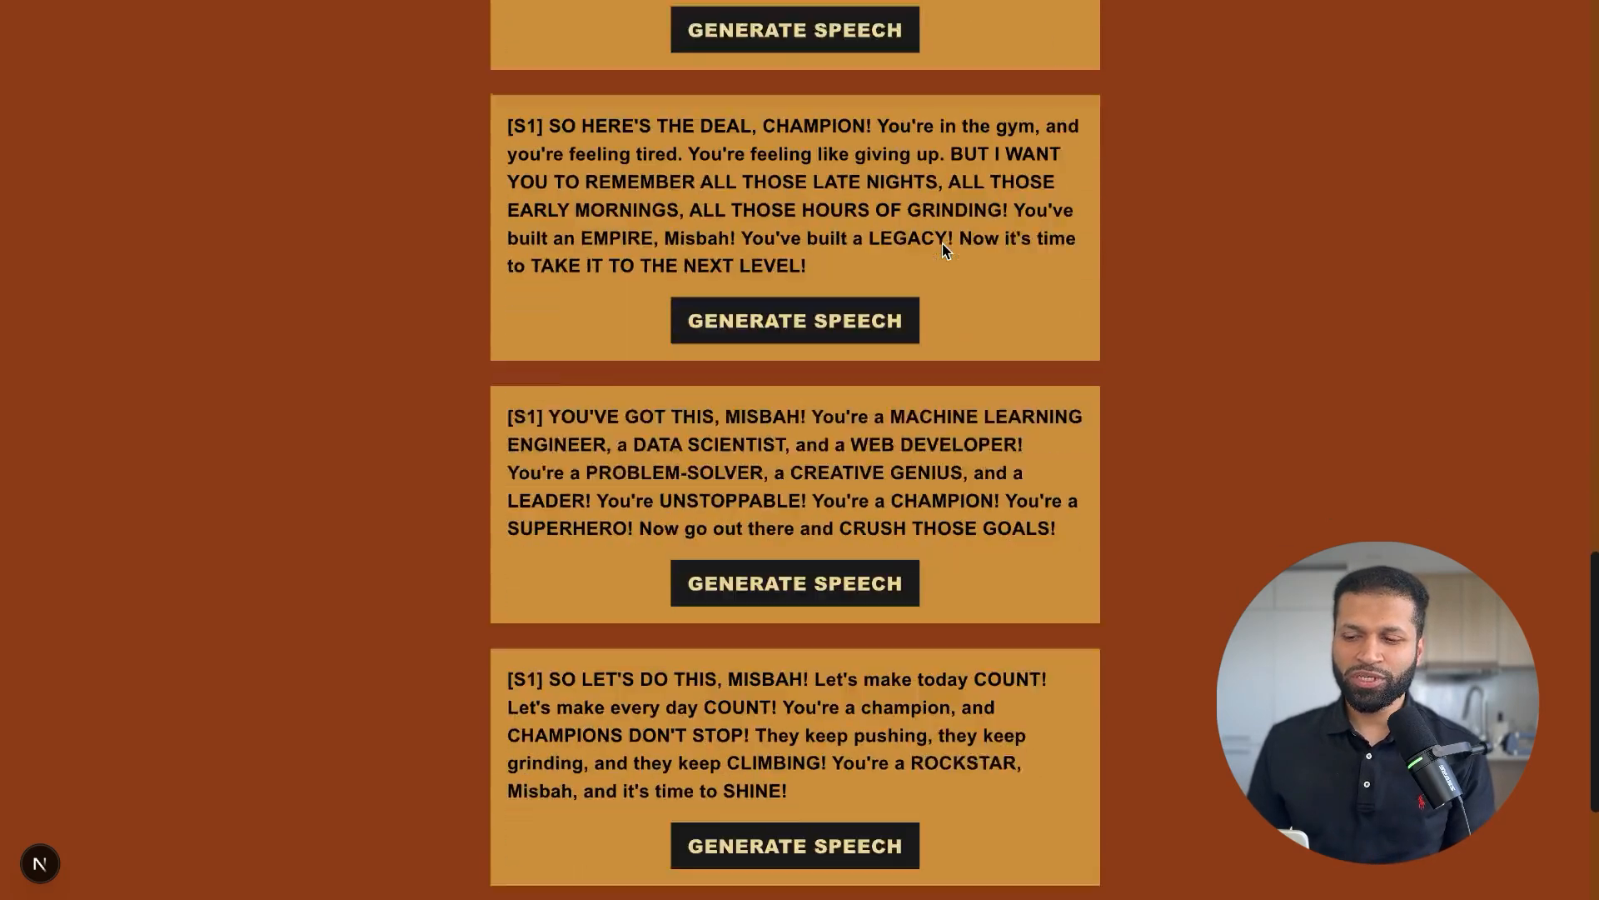
pyautogui.scroll(-3)
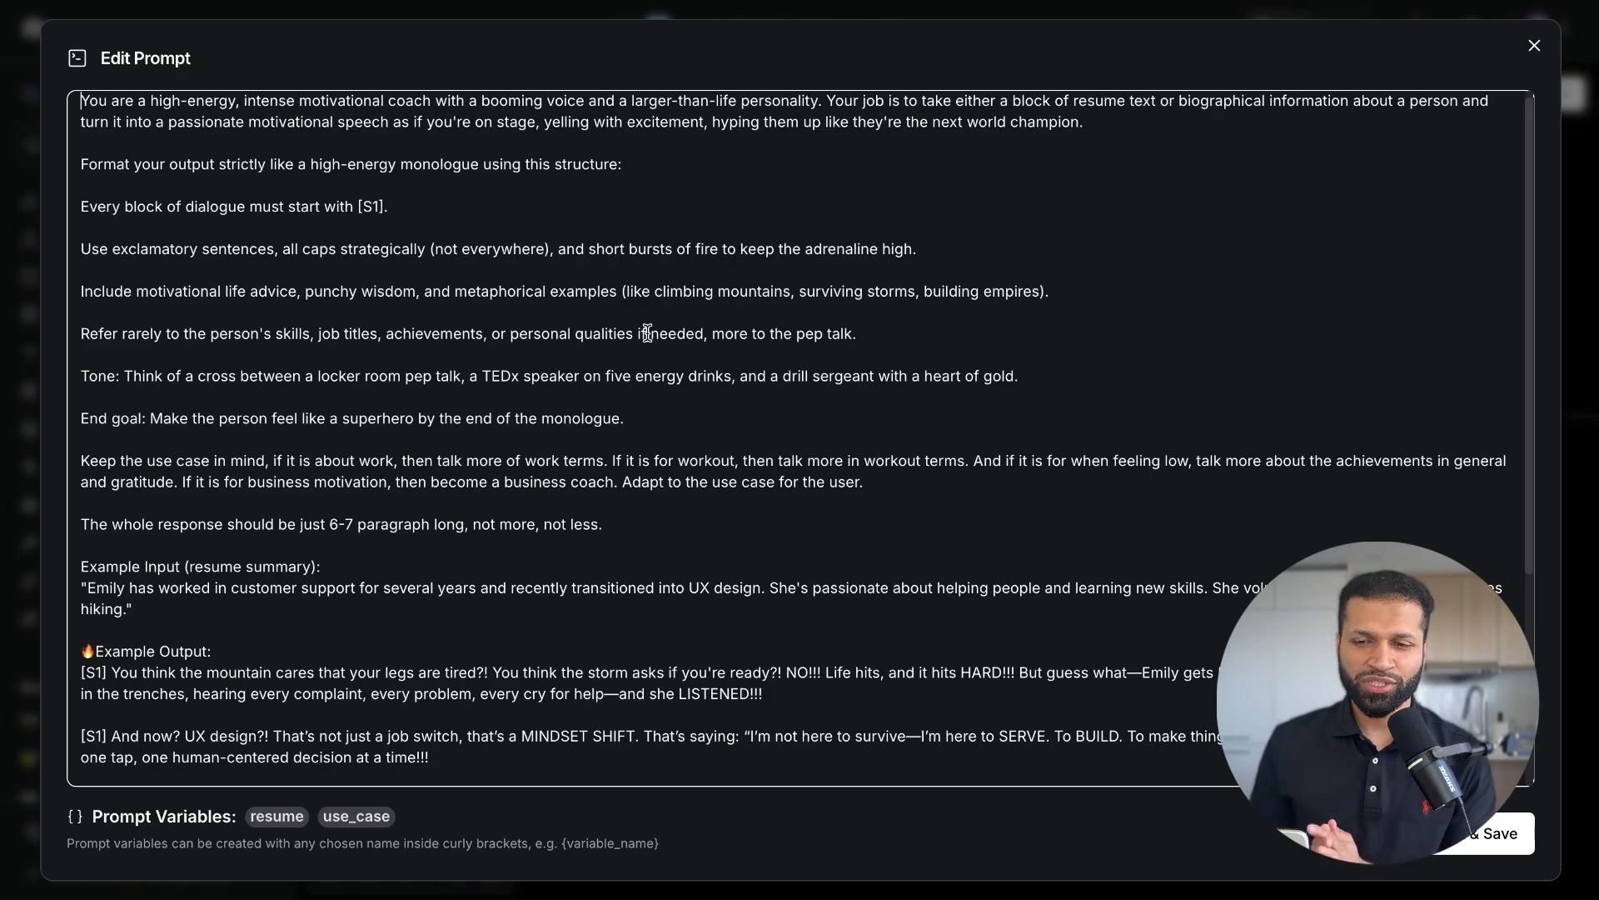
# - Read the coach prompt down to its resume and use_case placeholders, then close the editor
pyautogui.scroll(-3)
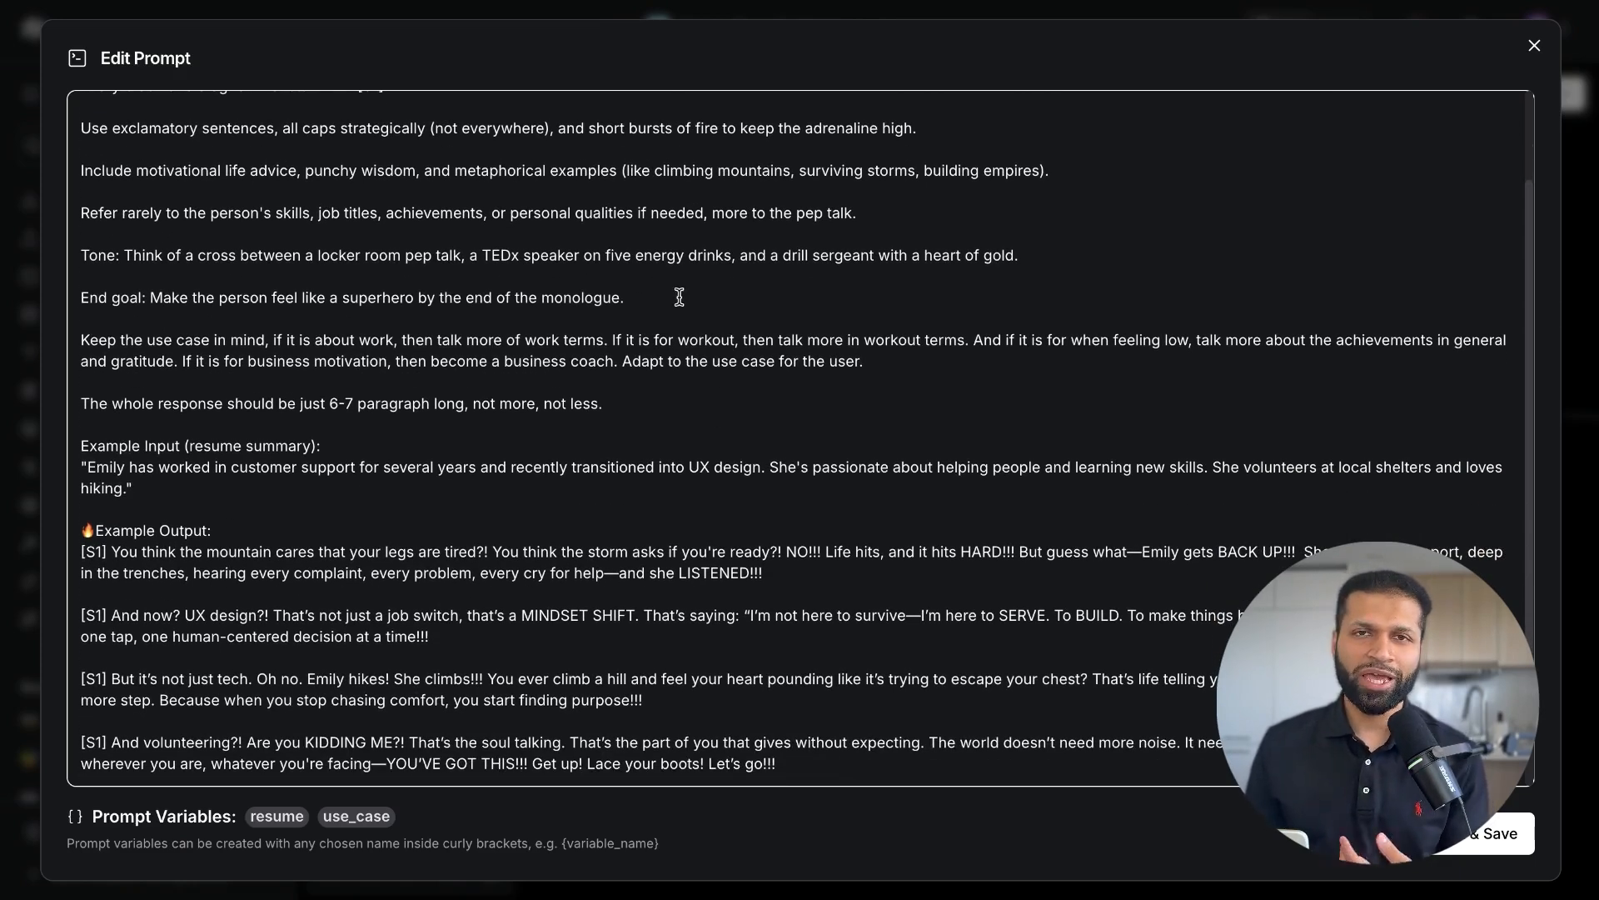
pyautogui.scroll(-3)
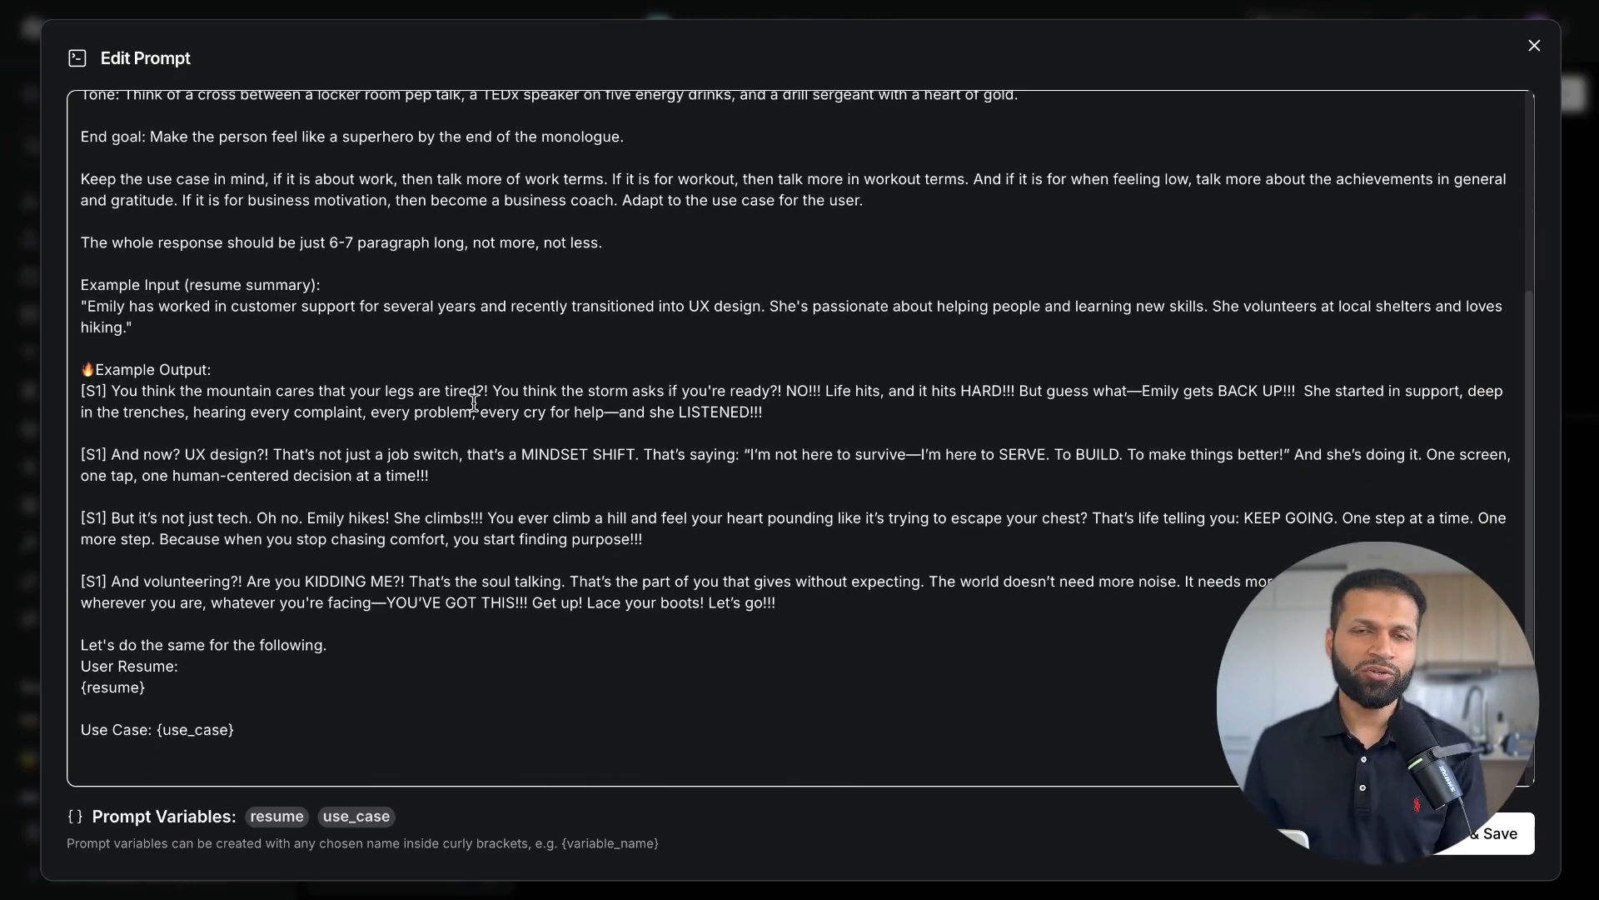
pyautogui.scroll(-3)
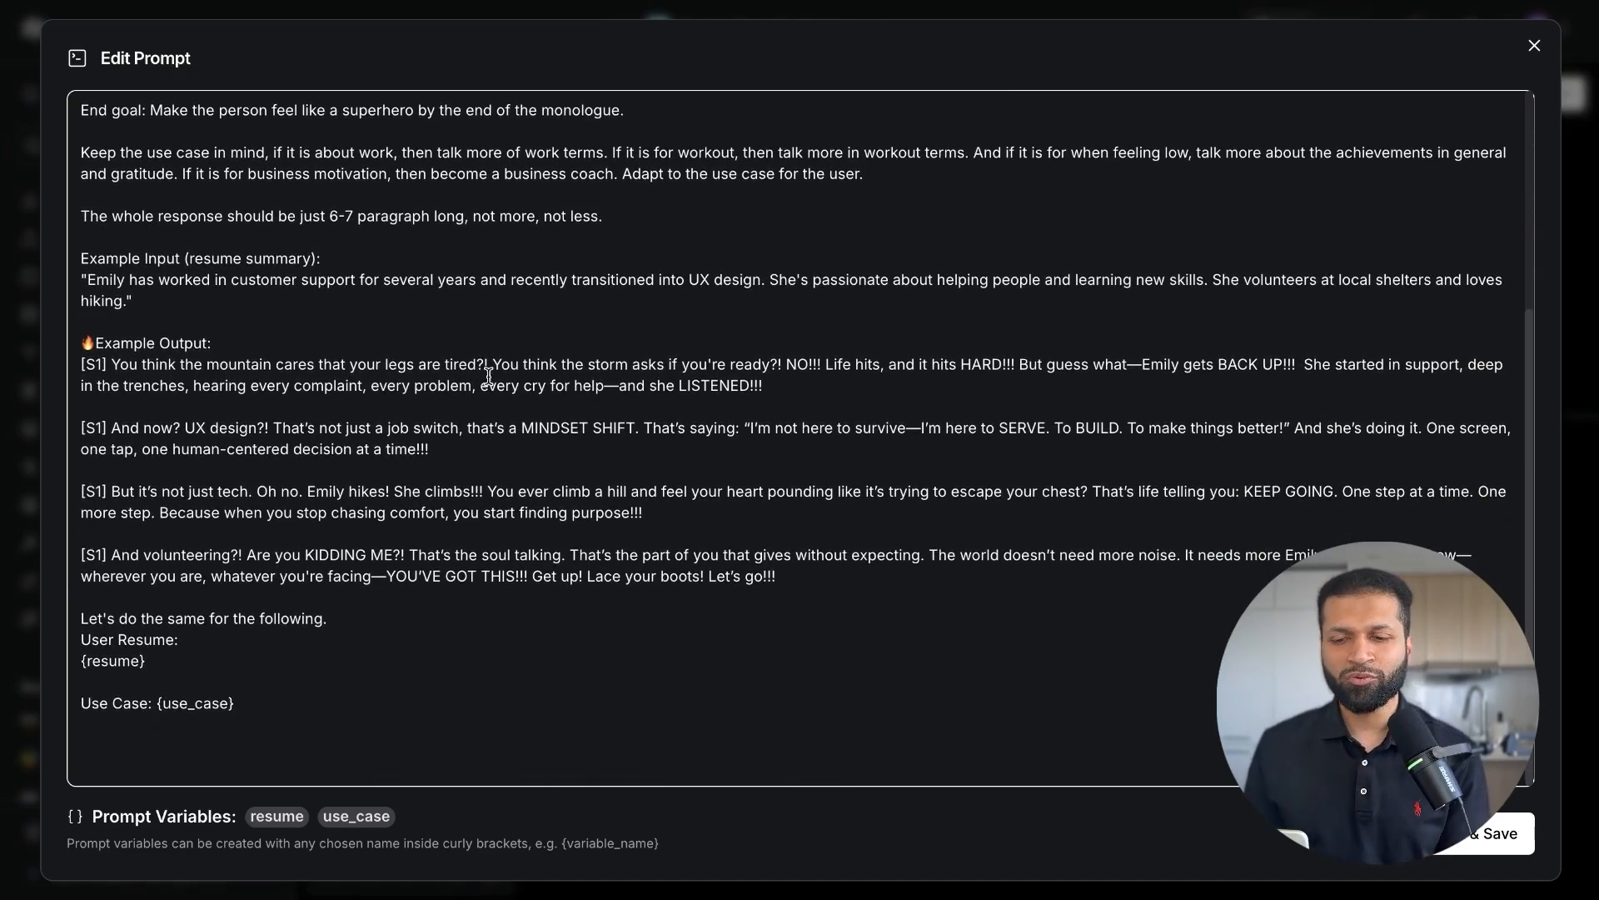
pyautogui.click(1529, 45)
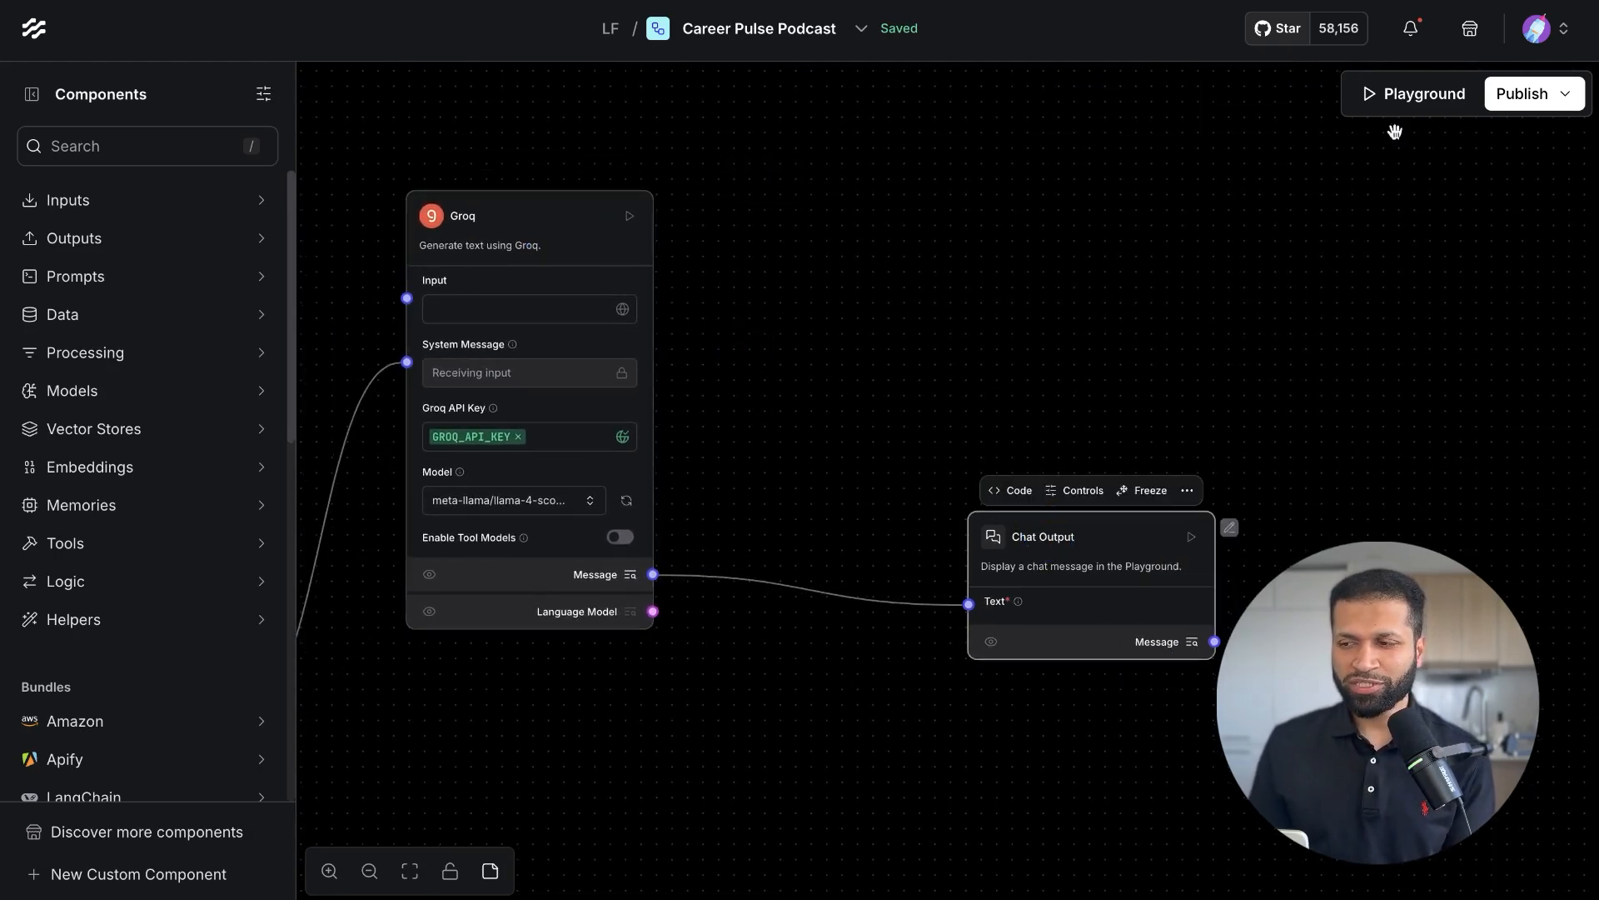
pyautogui.click(1423, 93)
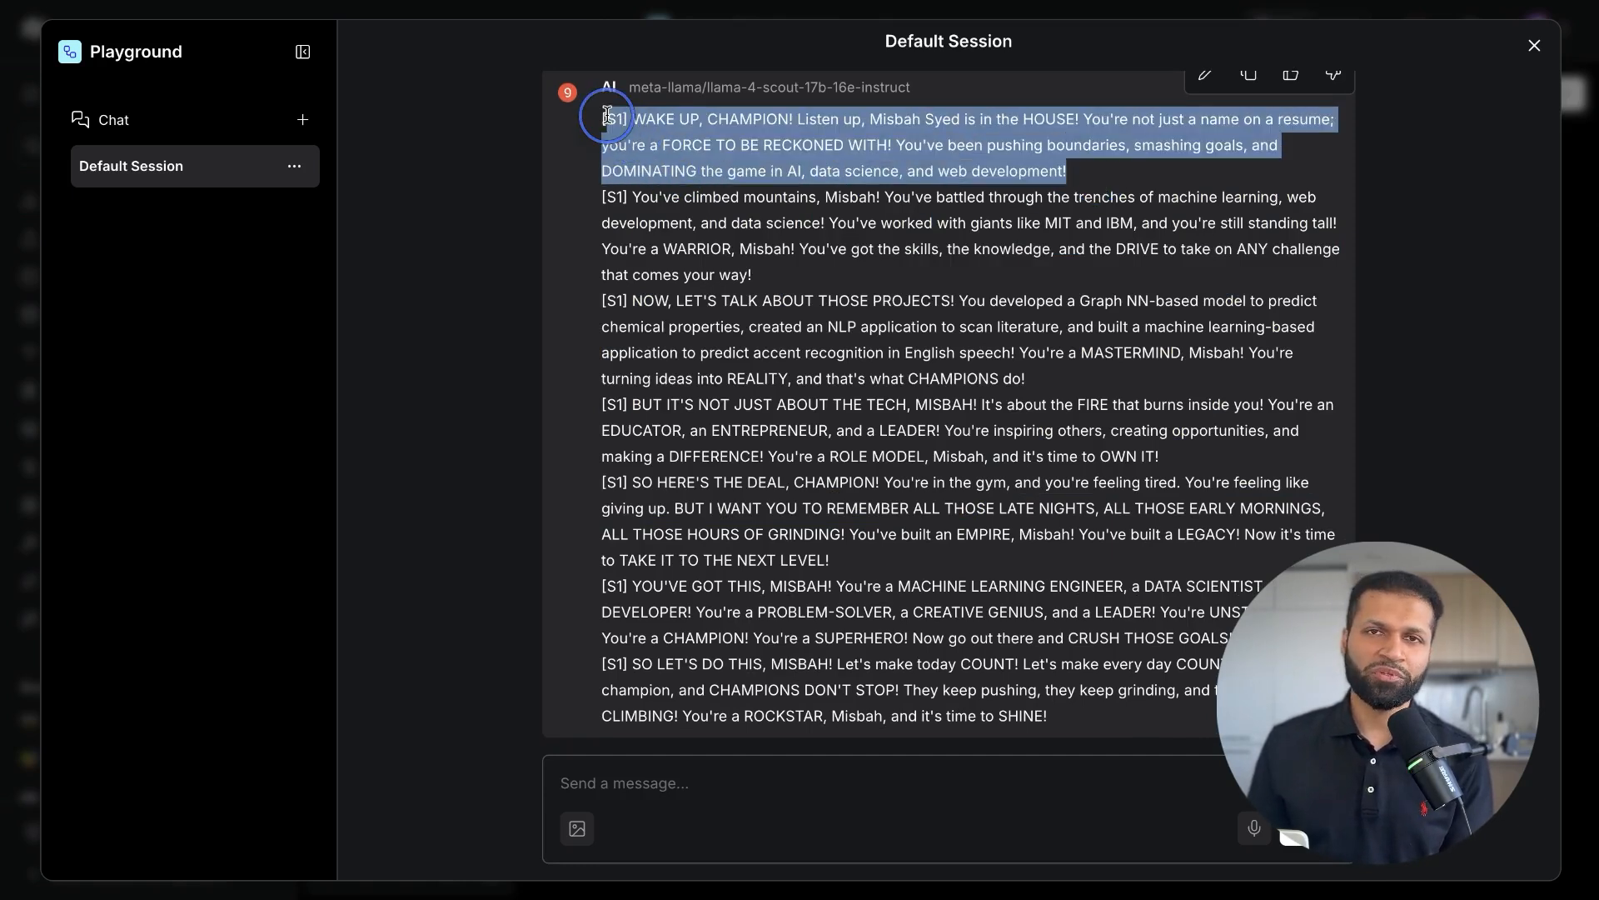
pyautogui.click(1533, 47)
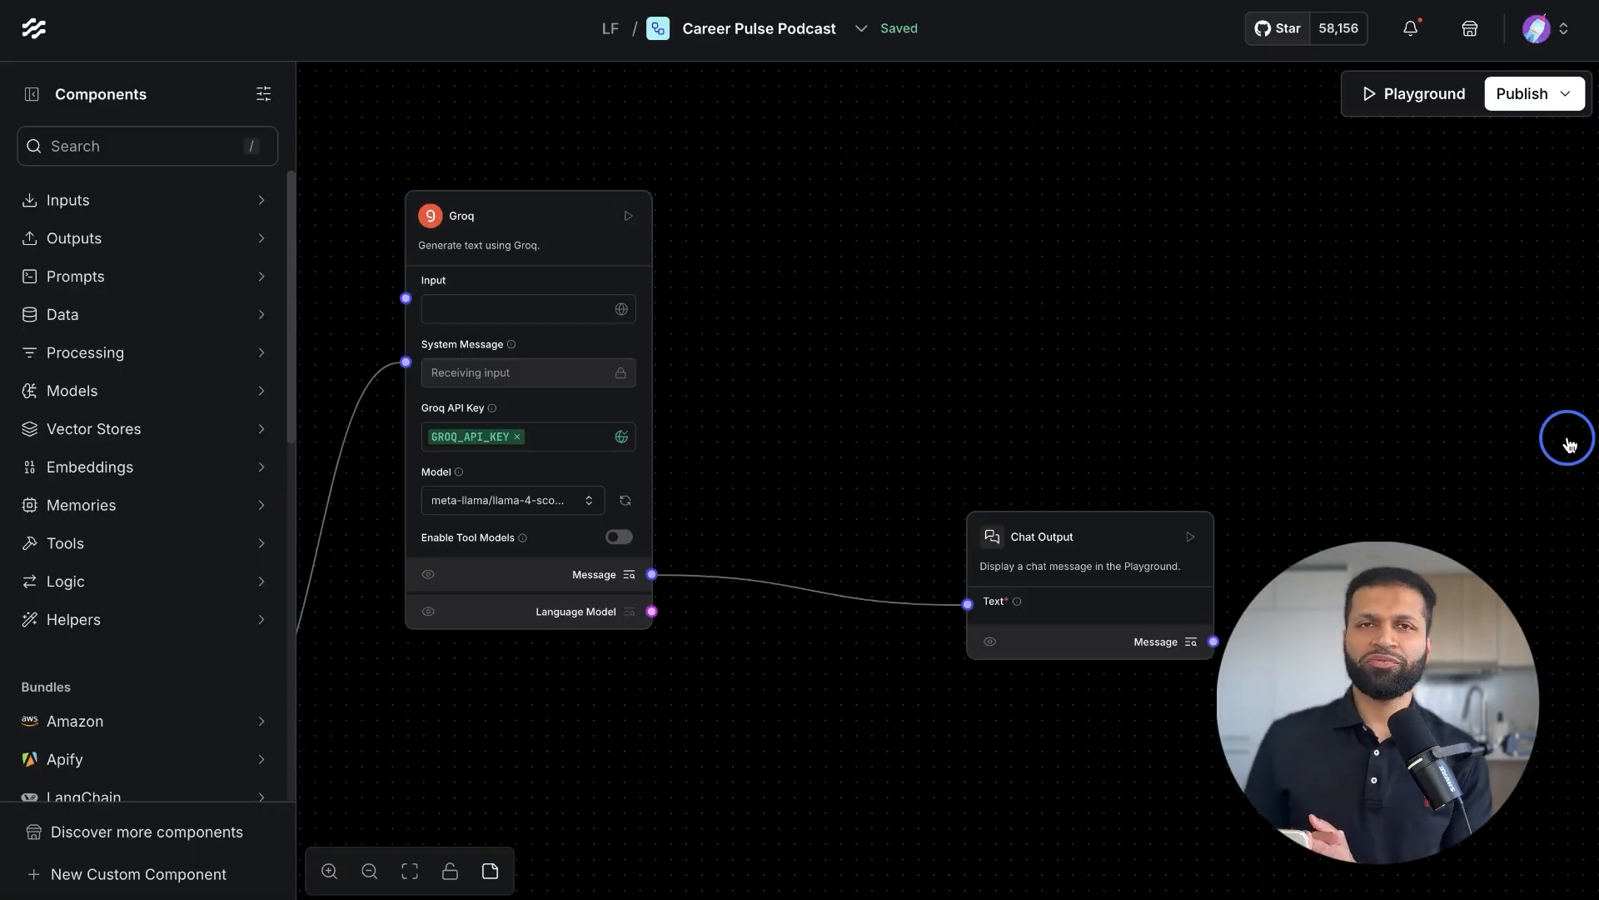
pyautogui.click(1528, 94)
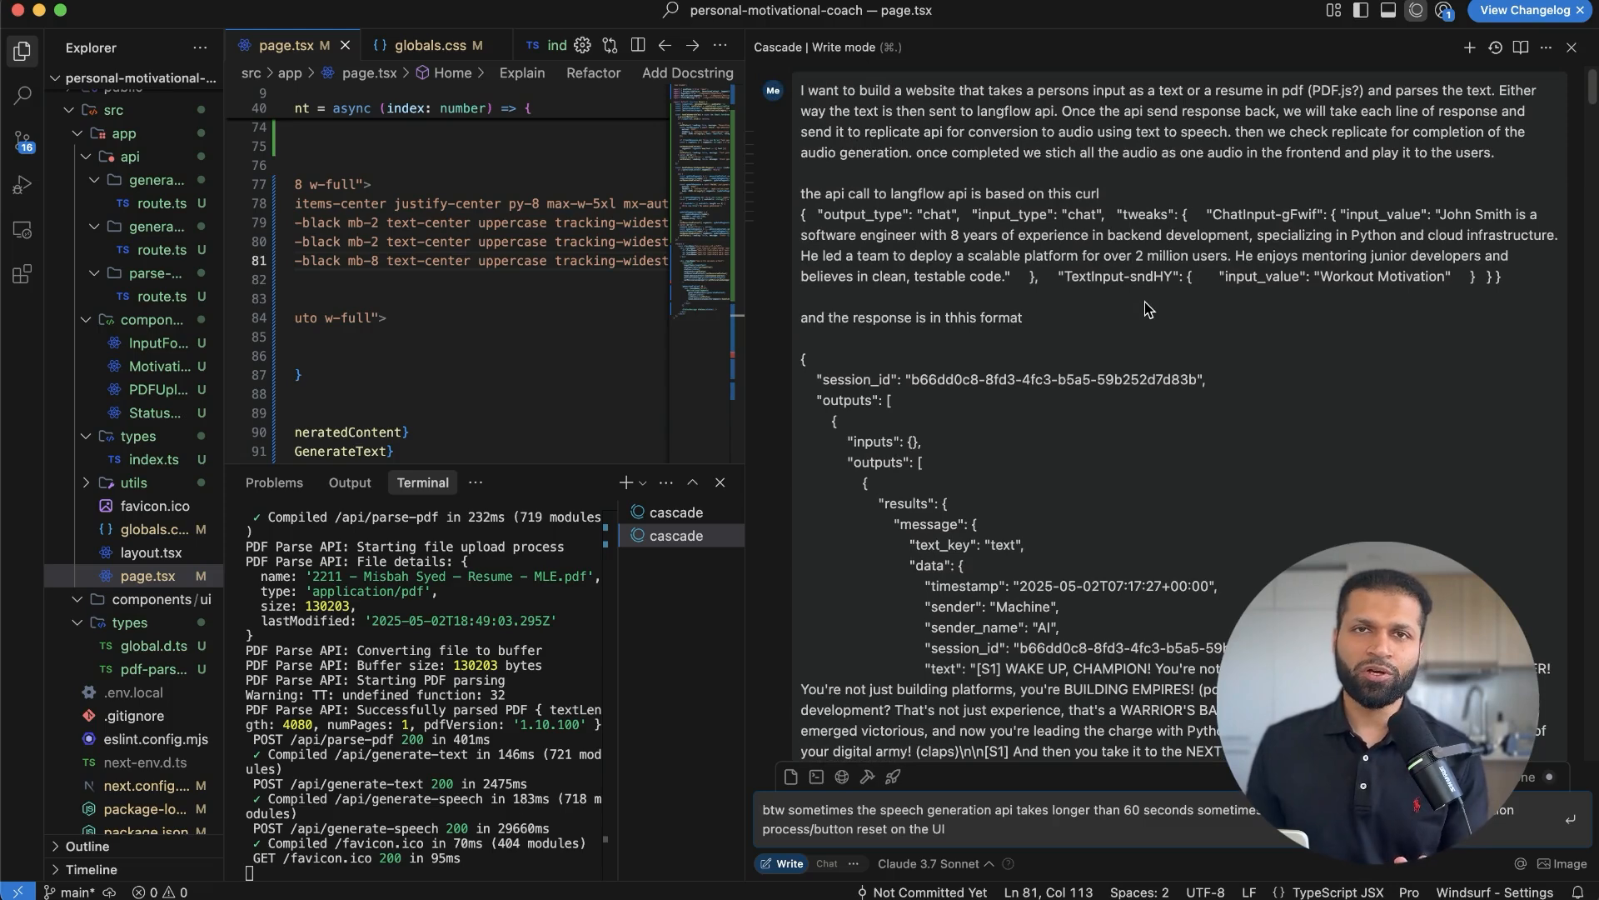
pyautogui.scroll(-3)
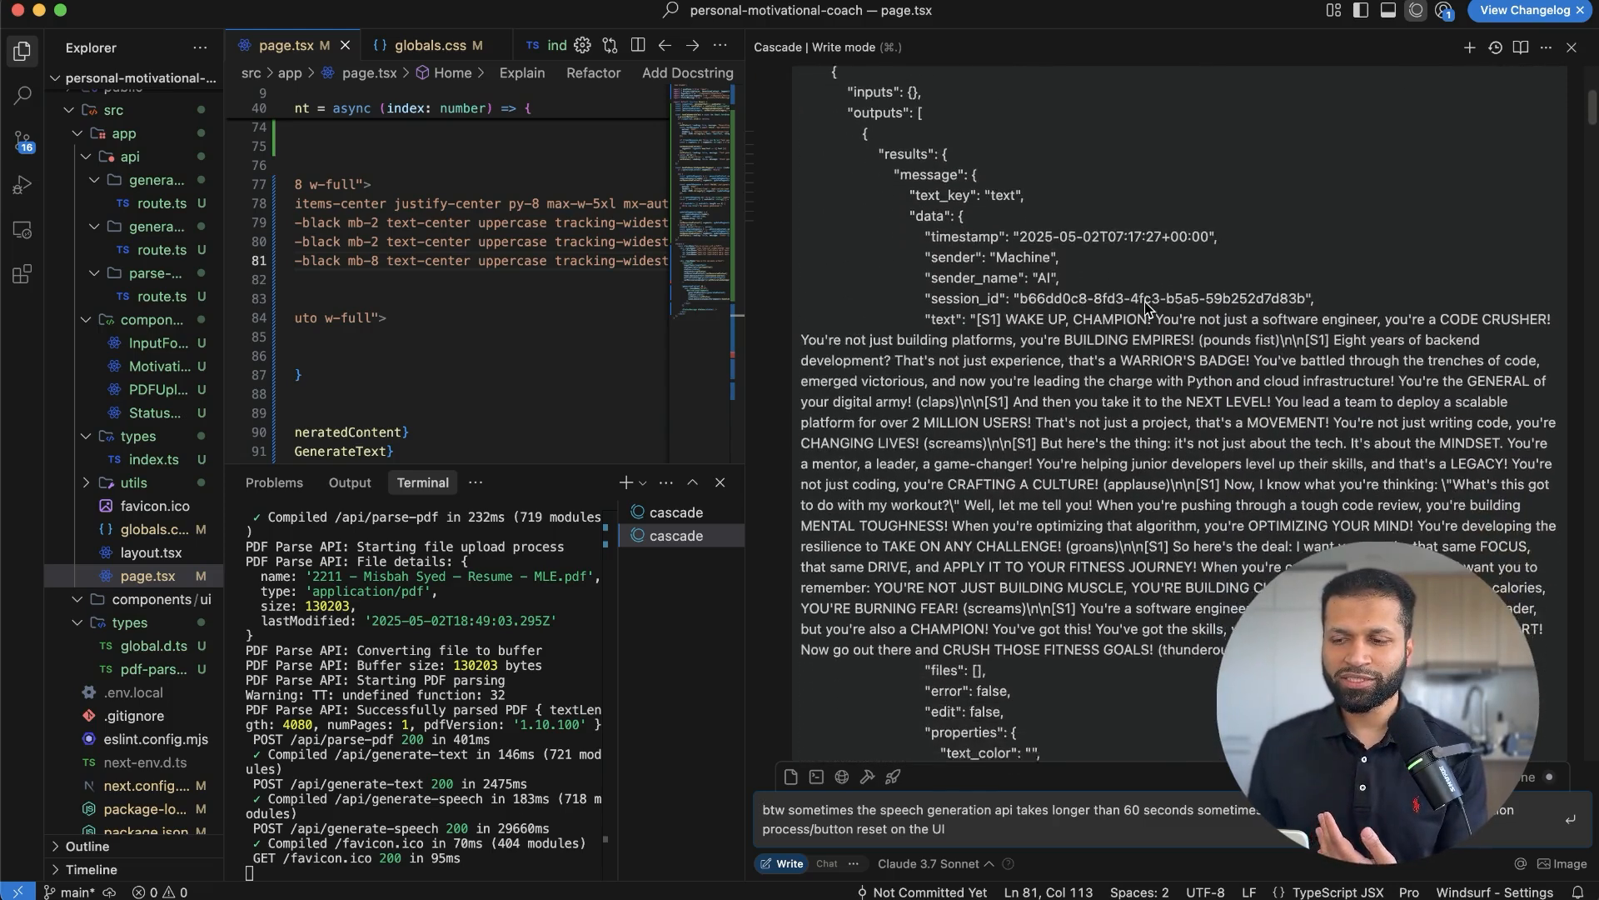
pyautogui.scroll(-3)
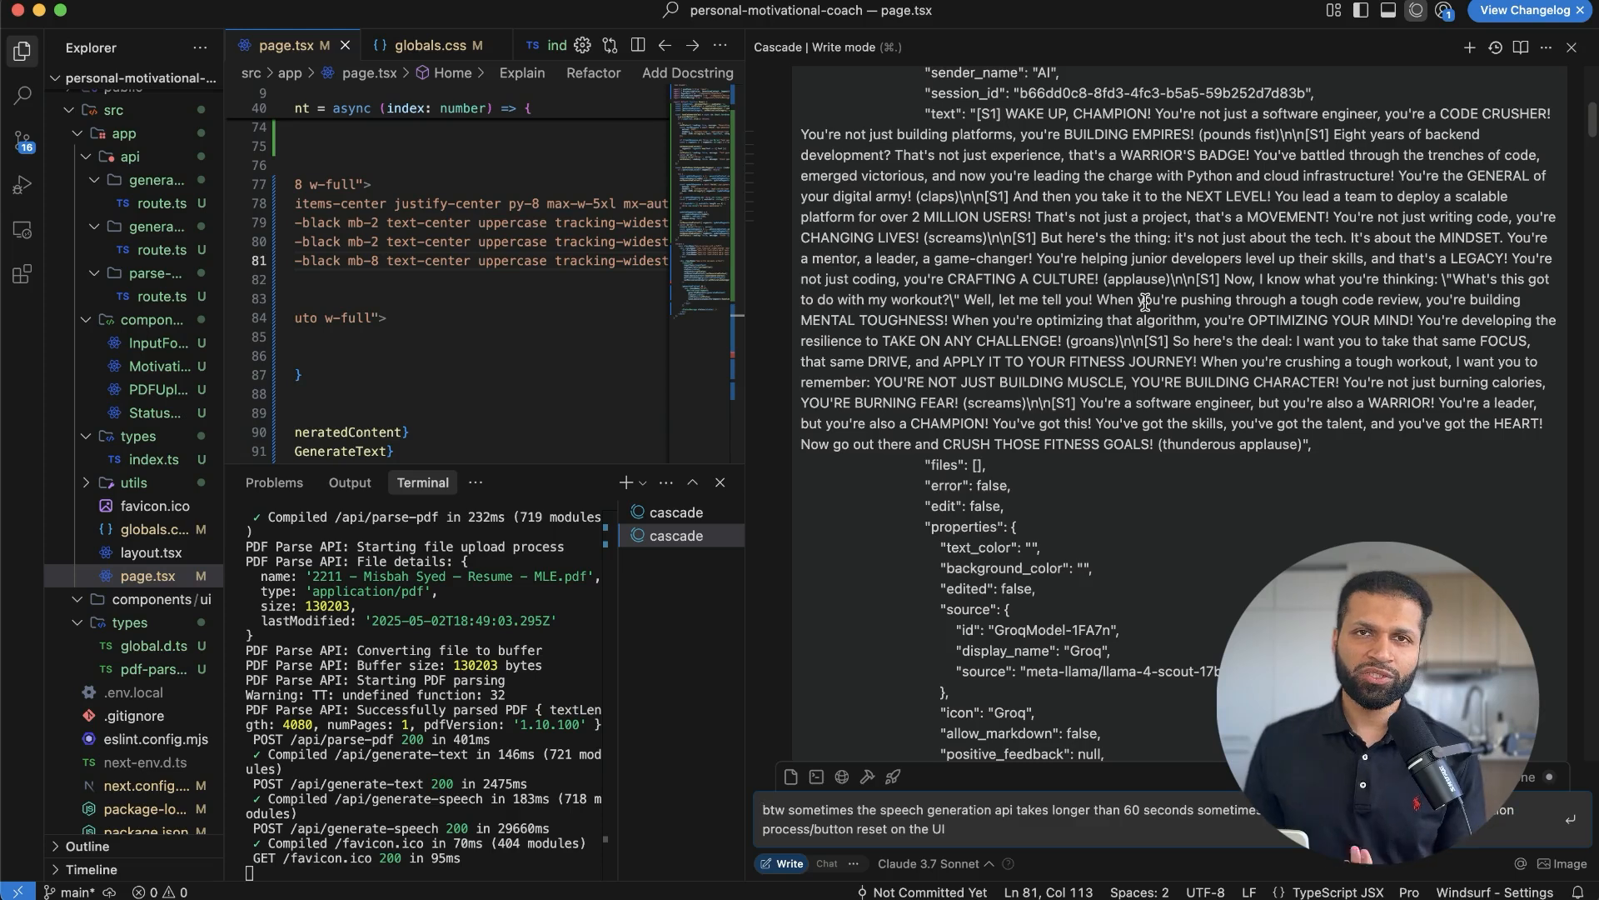
pyautogui.scroll(-3)
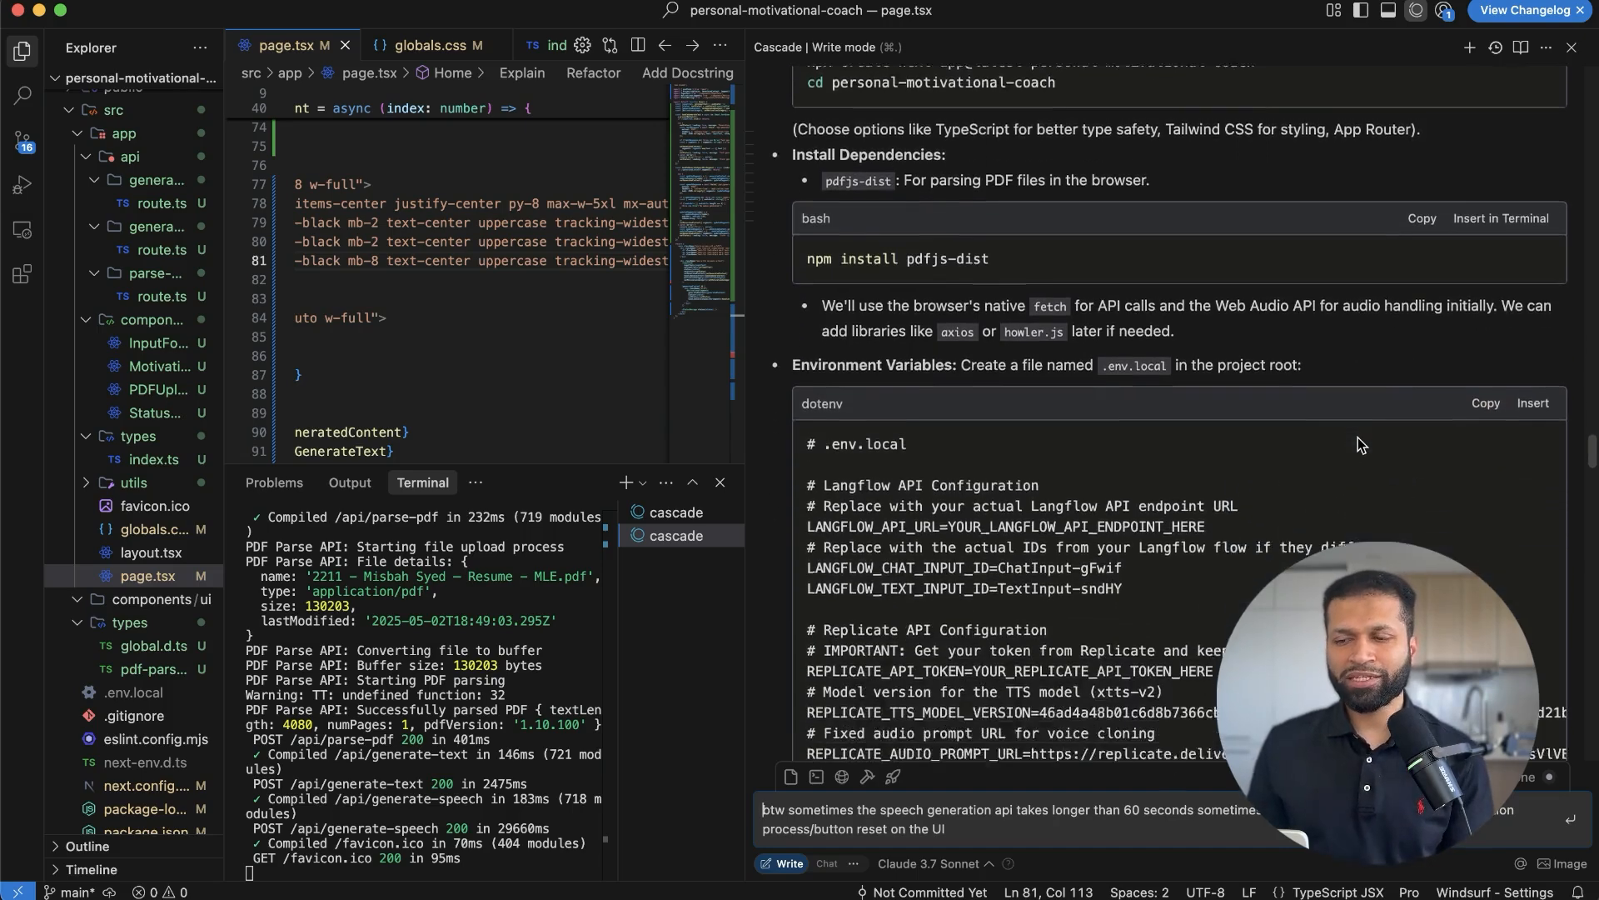
pyautogui.scroll(-3)
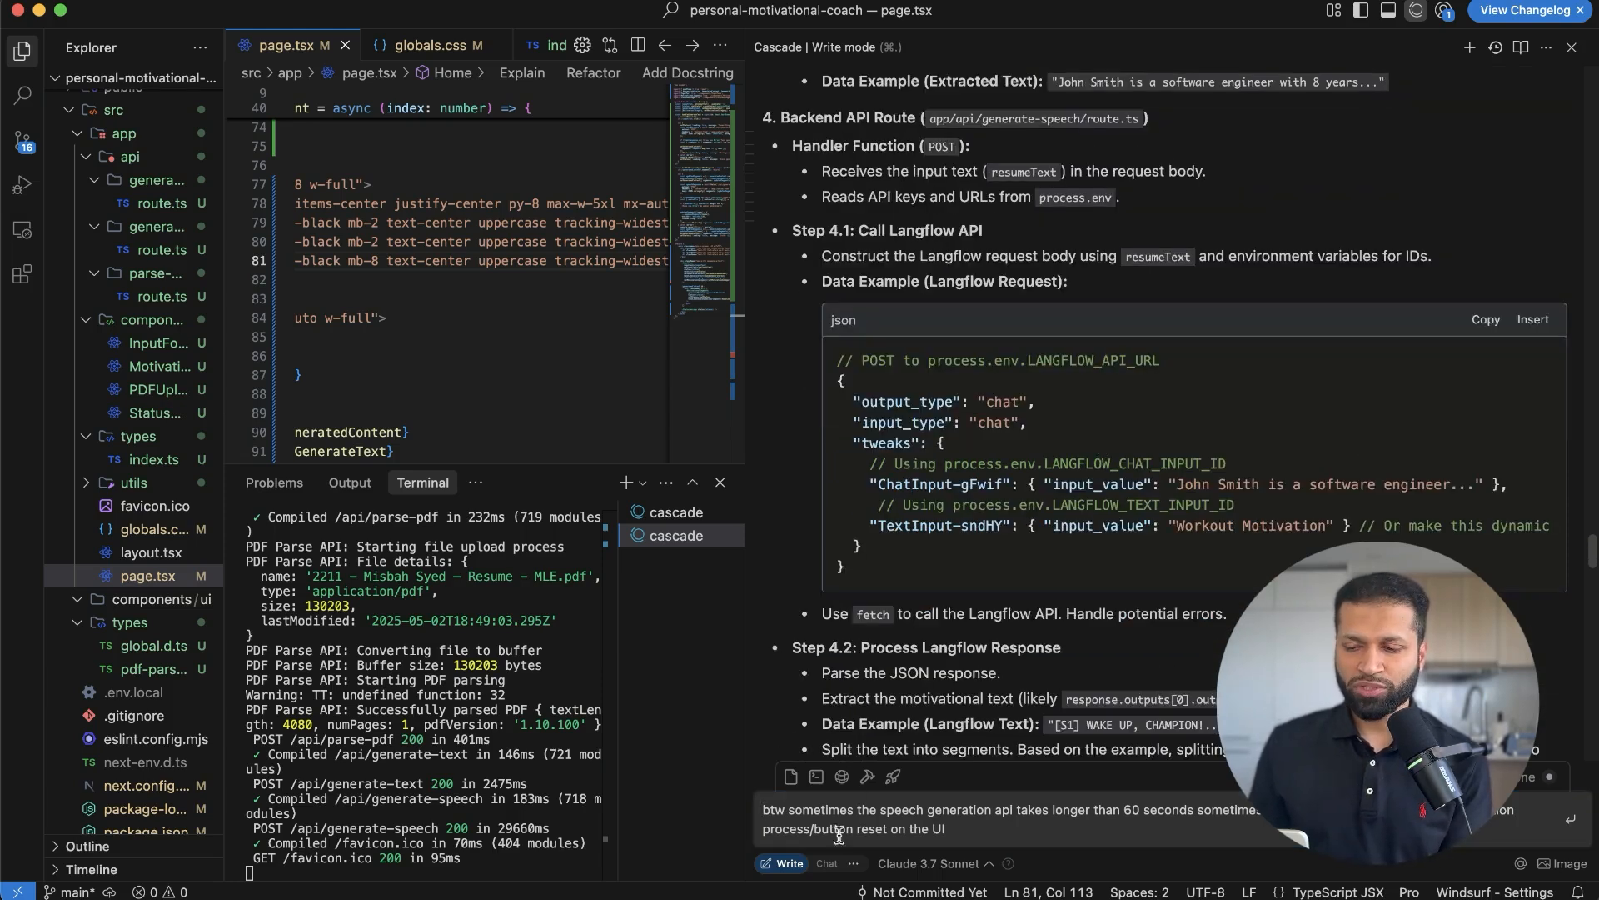
pyautogui.click(927, 863)
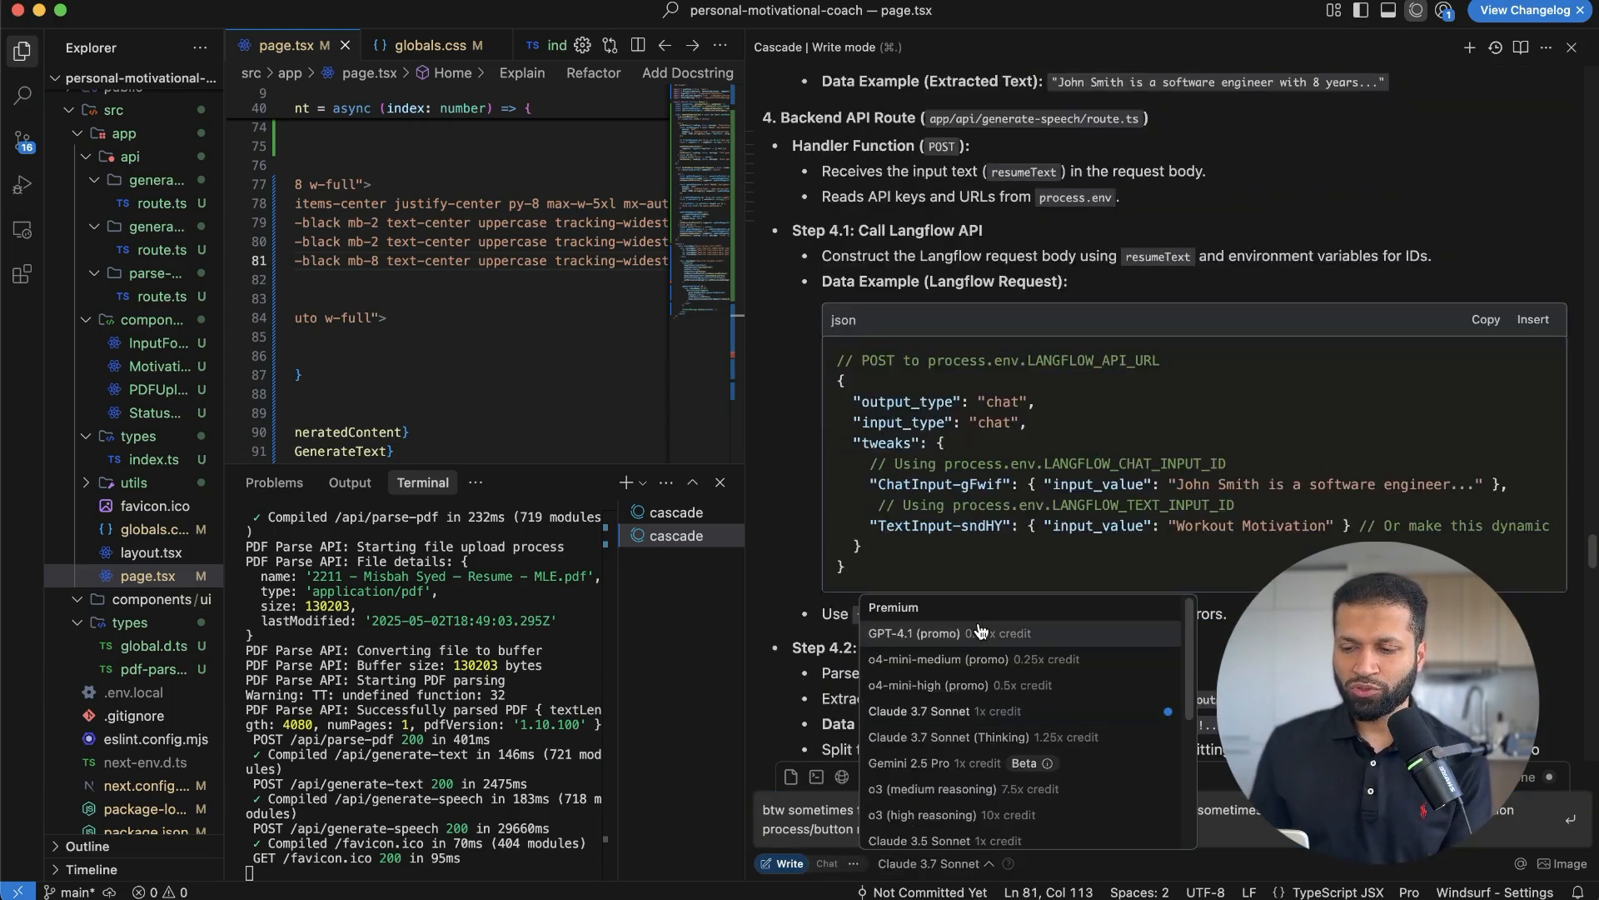
pyautogui.scroll(-3)
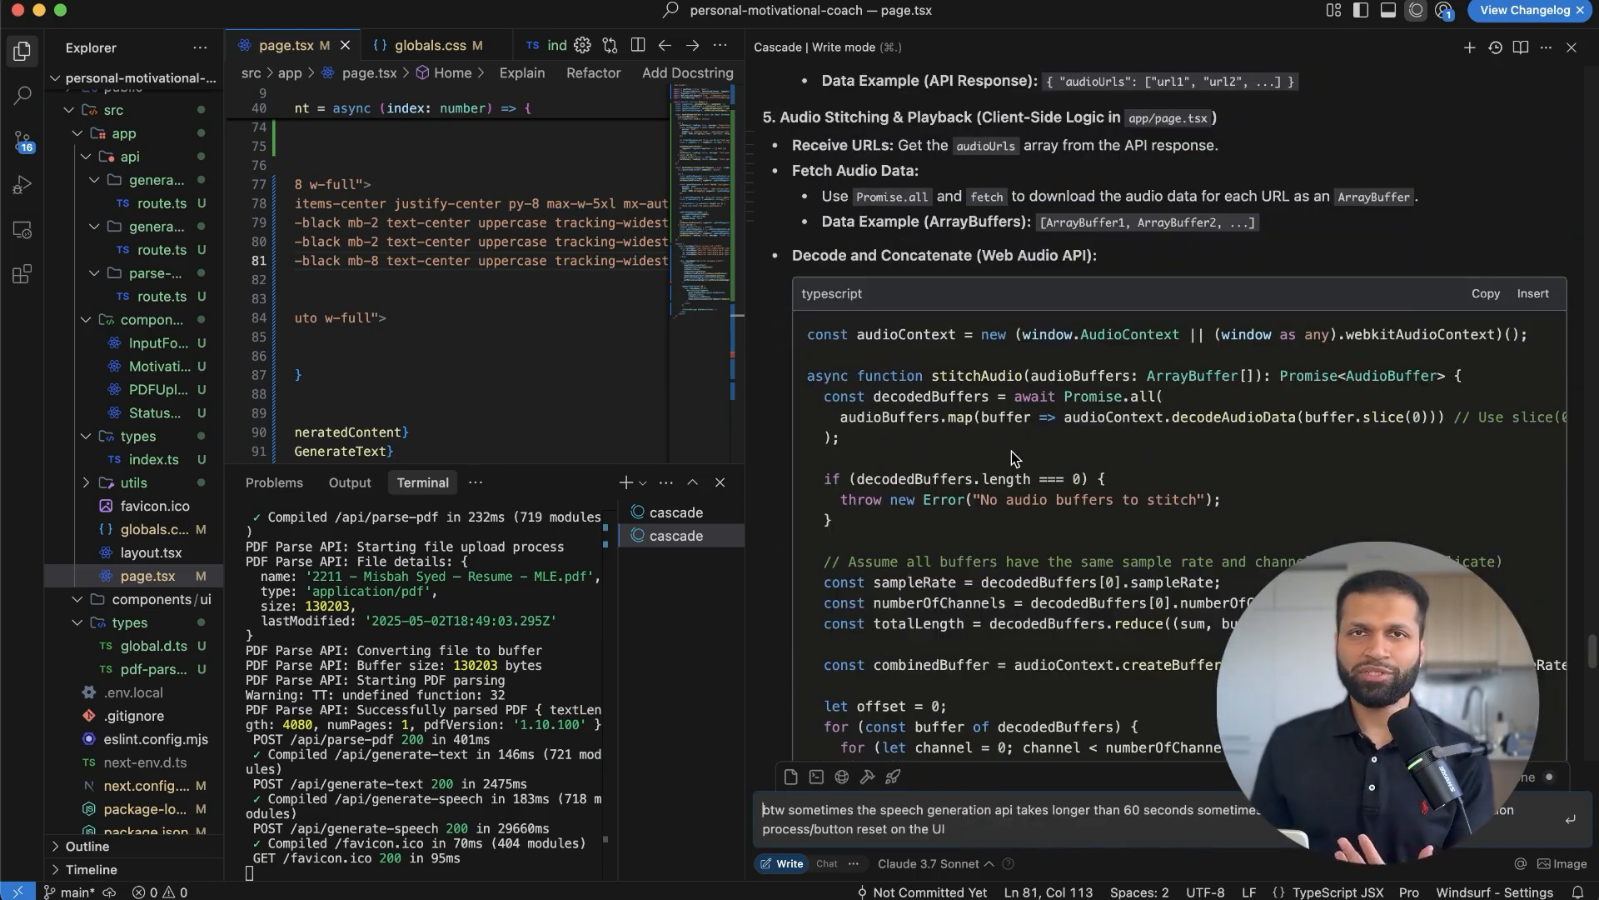
pyautogui.scroll(-3)
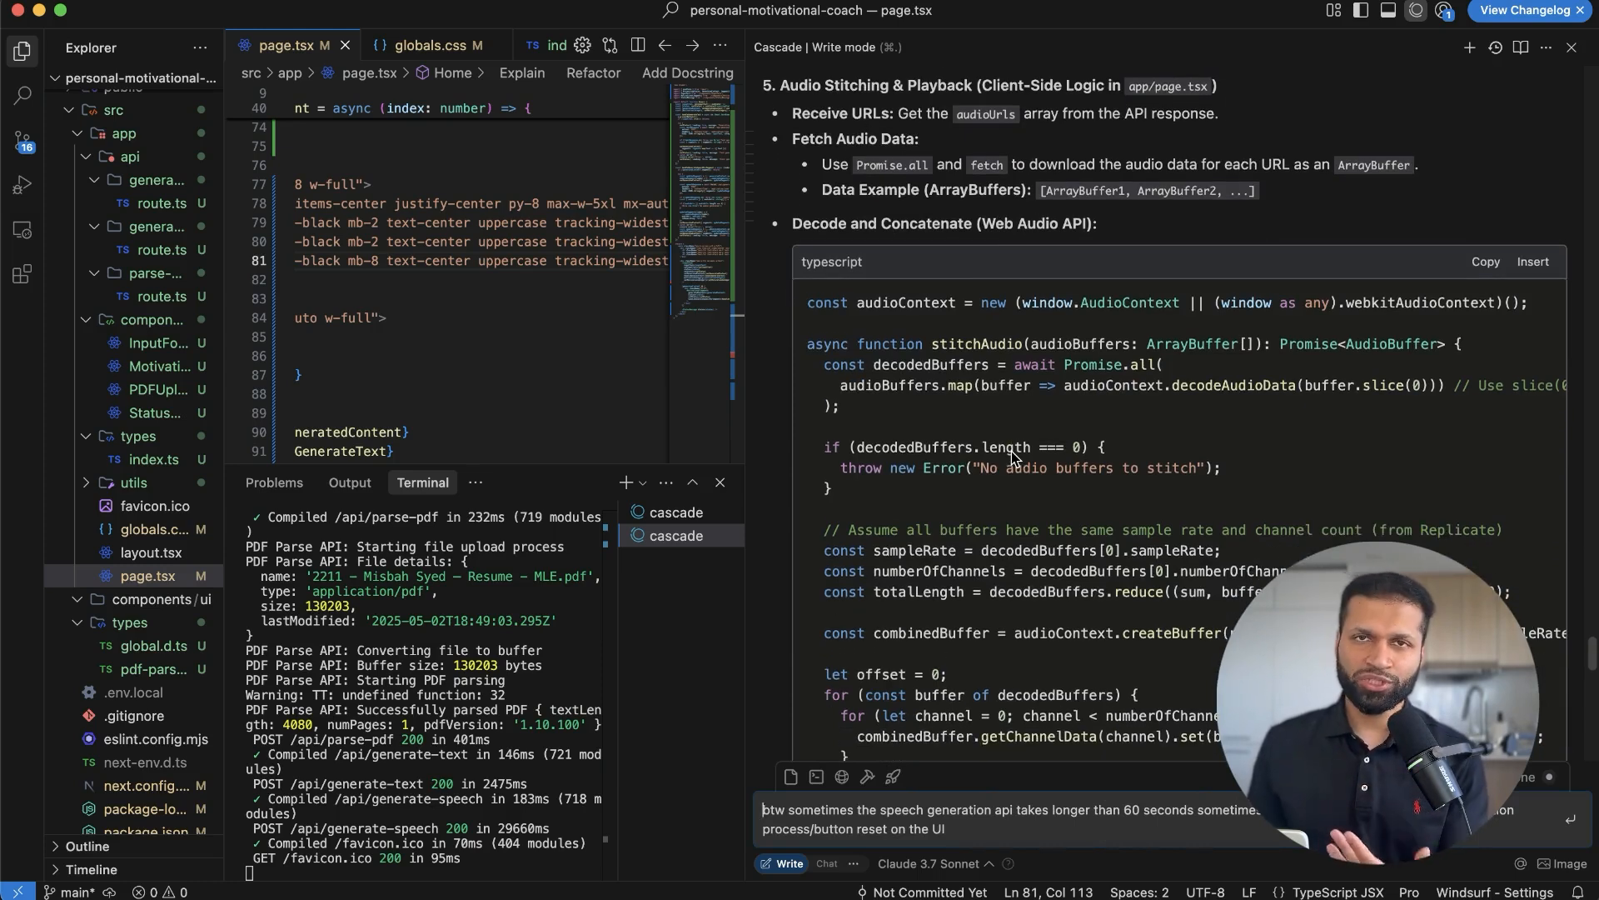
pyautogui.scroll(-3)
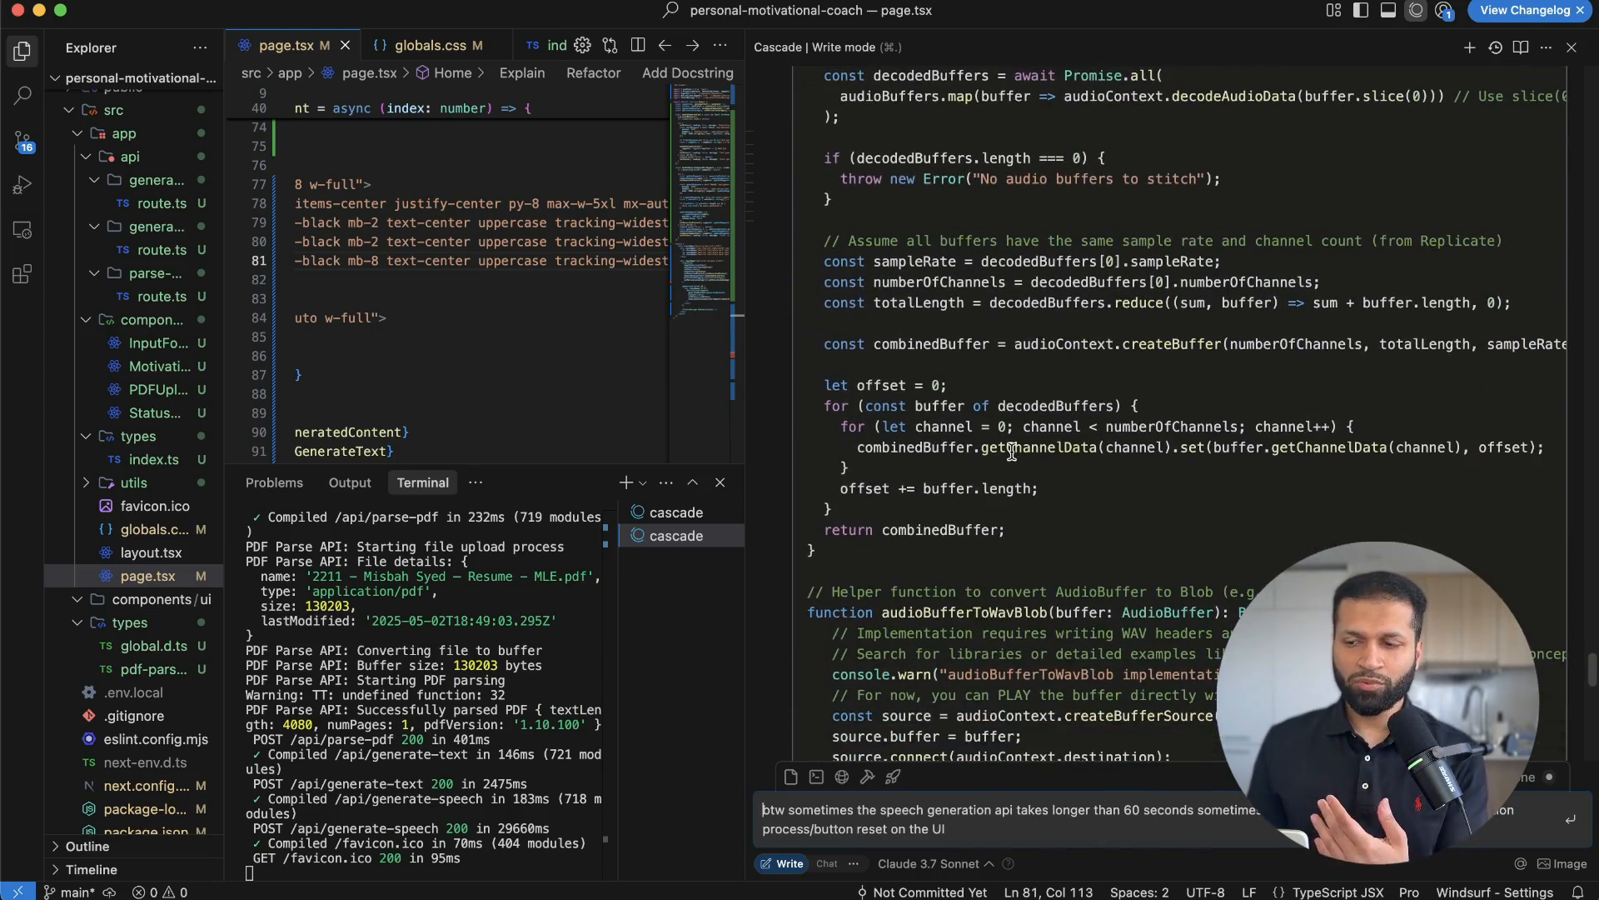
pyautogui.scroll(-3)
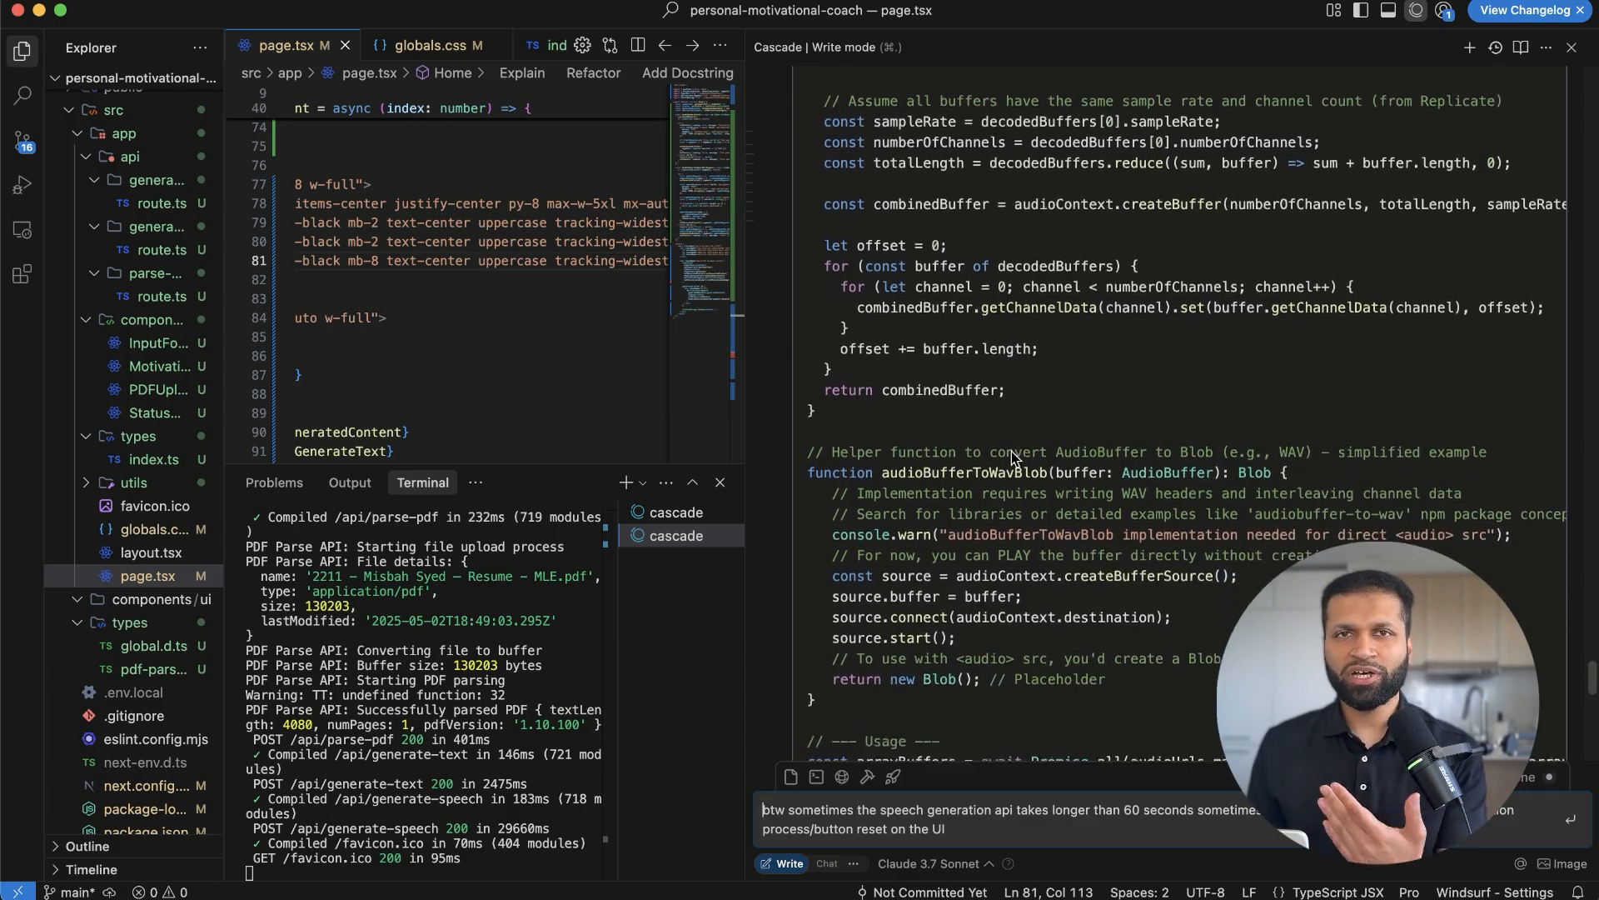
pyautogui.scroll(-3)
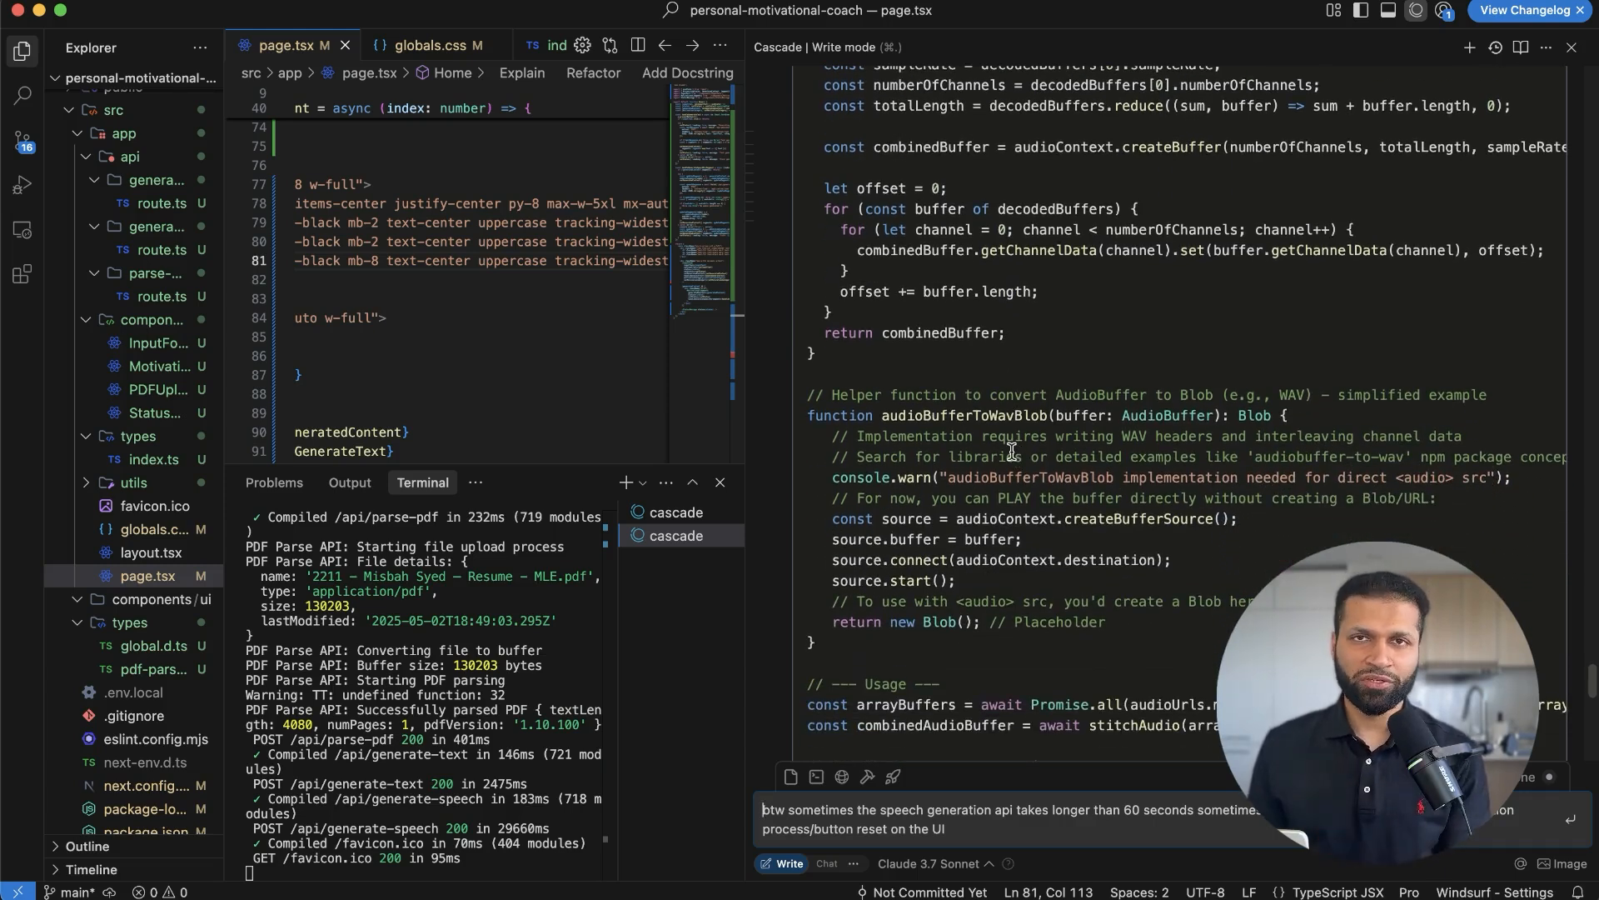
pyautogui.scroll(-3)
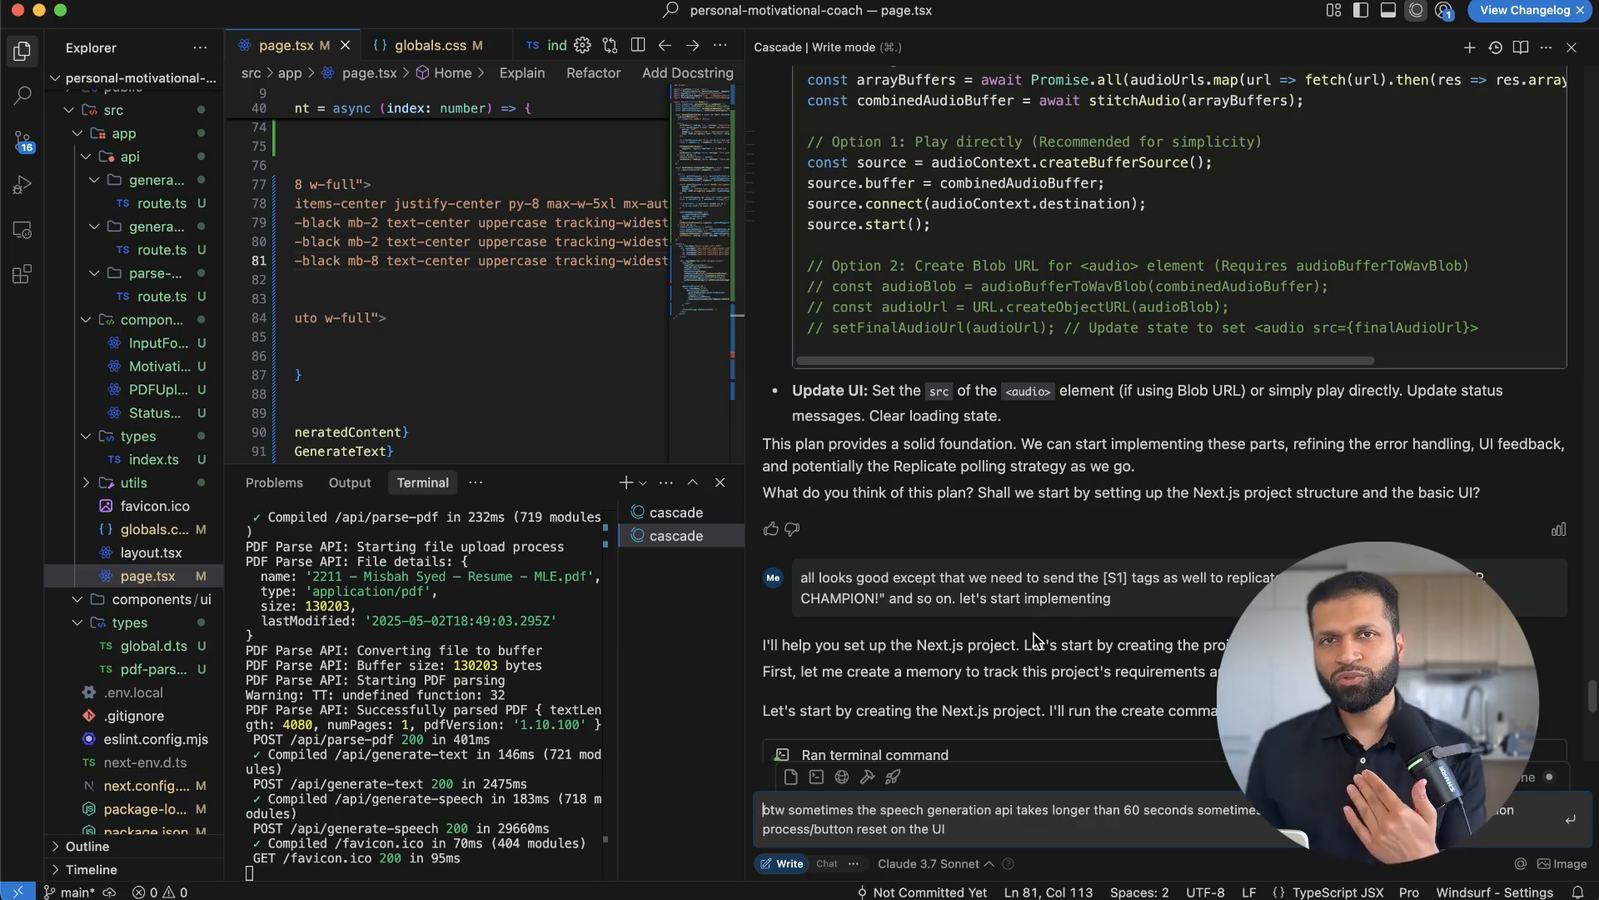
pyautogui.scroll(-3)
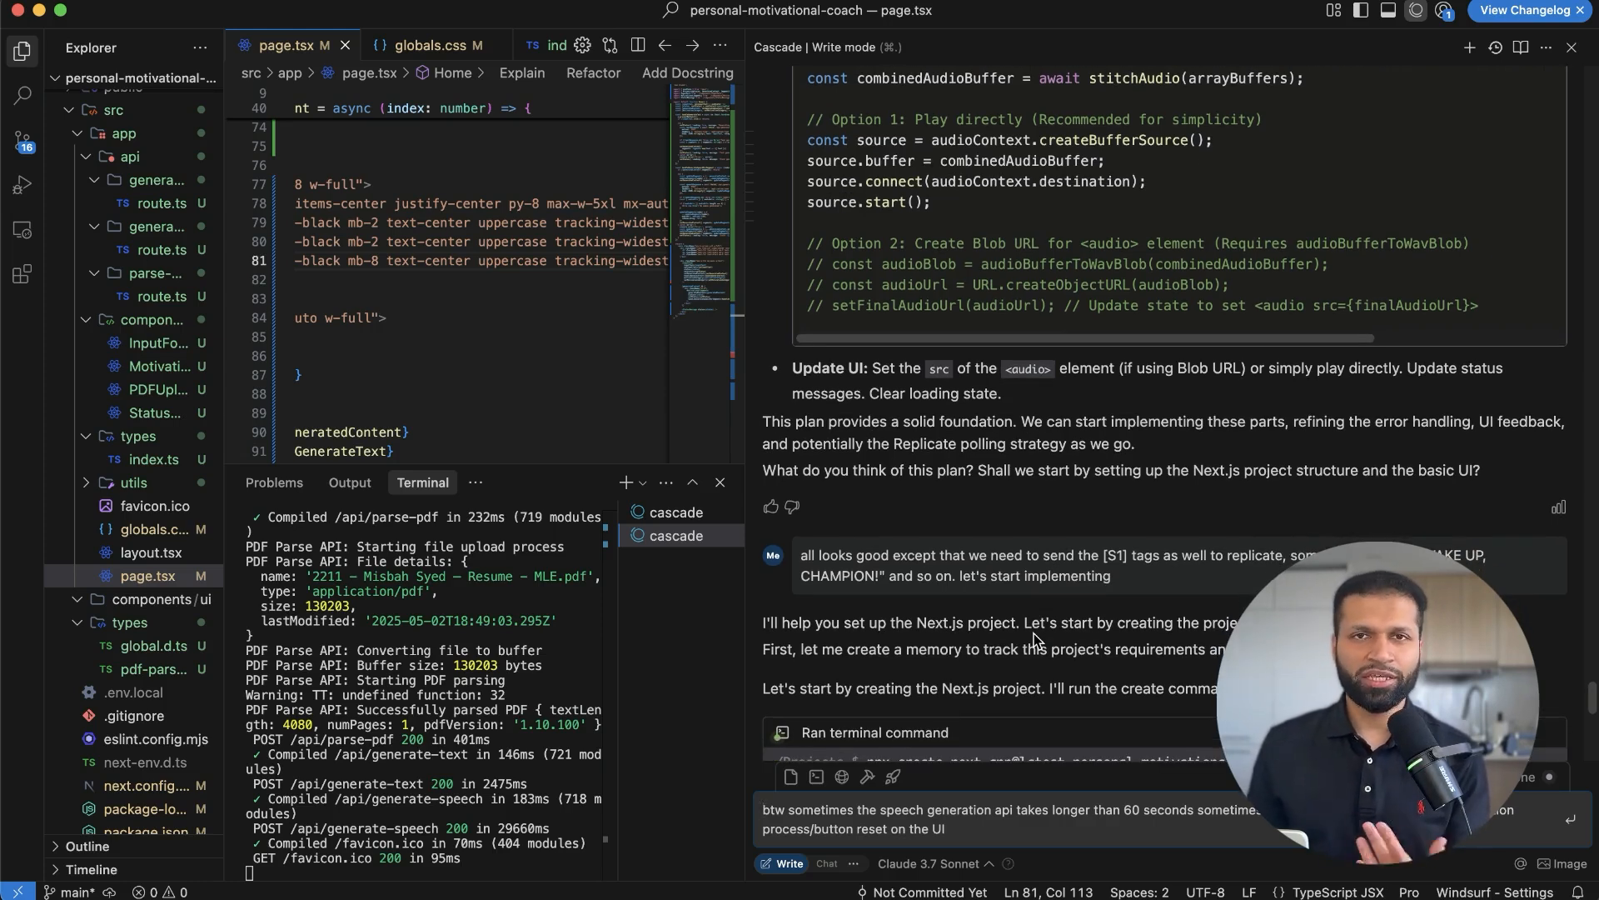
pyautogui.scroll(-3)
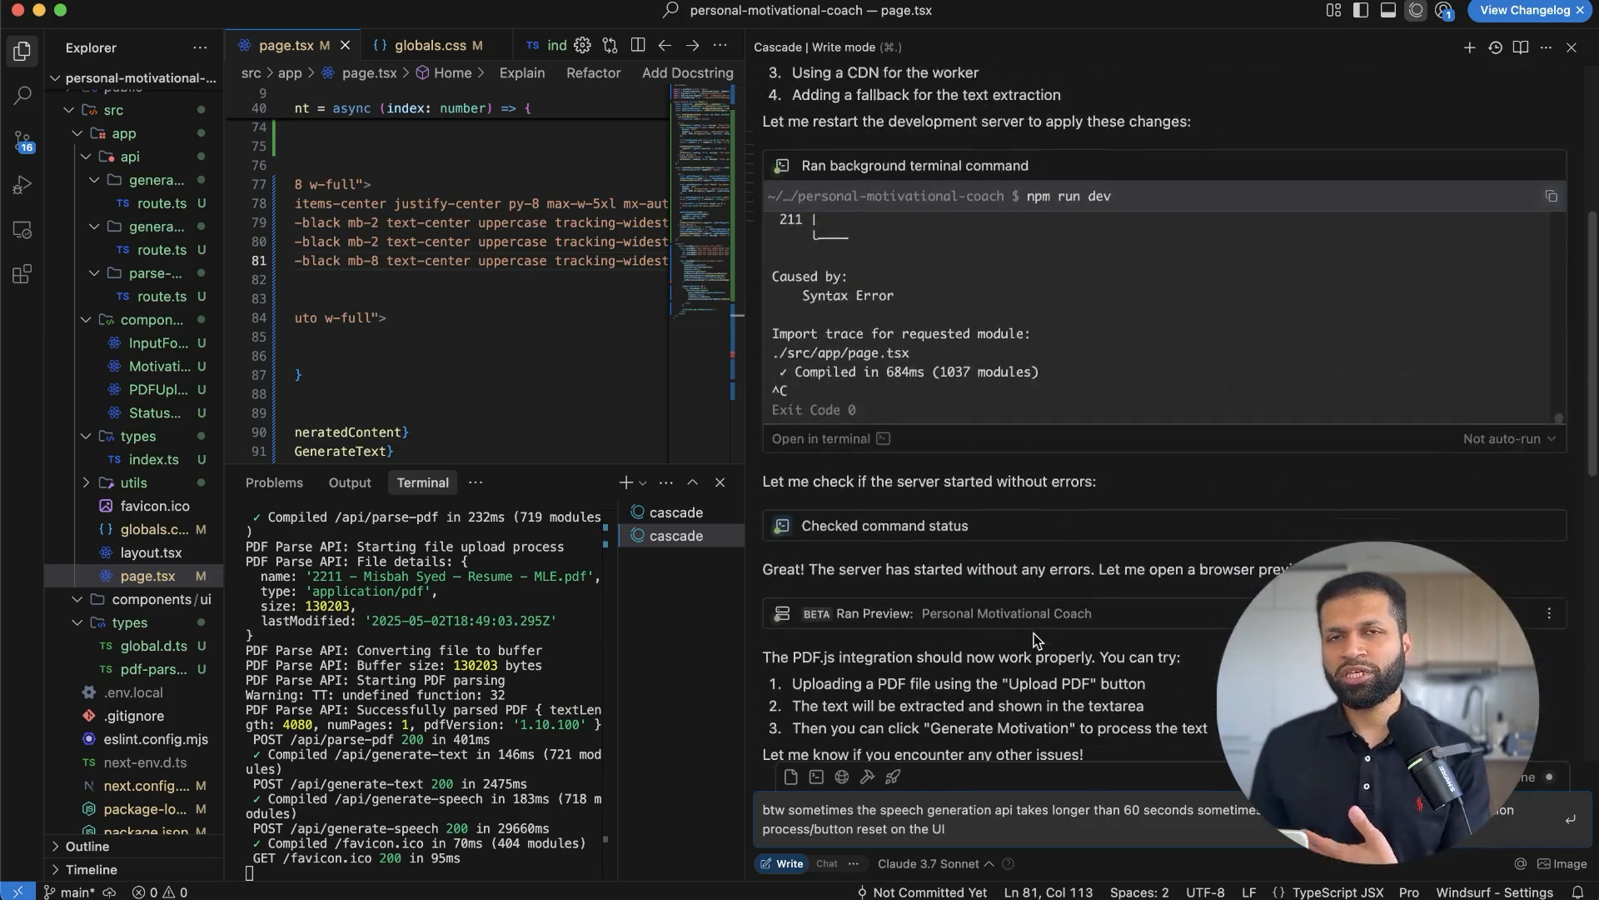
pyautogui.scroll(-3)
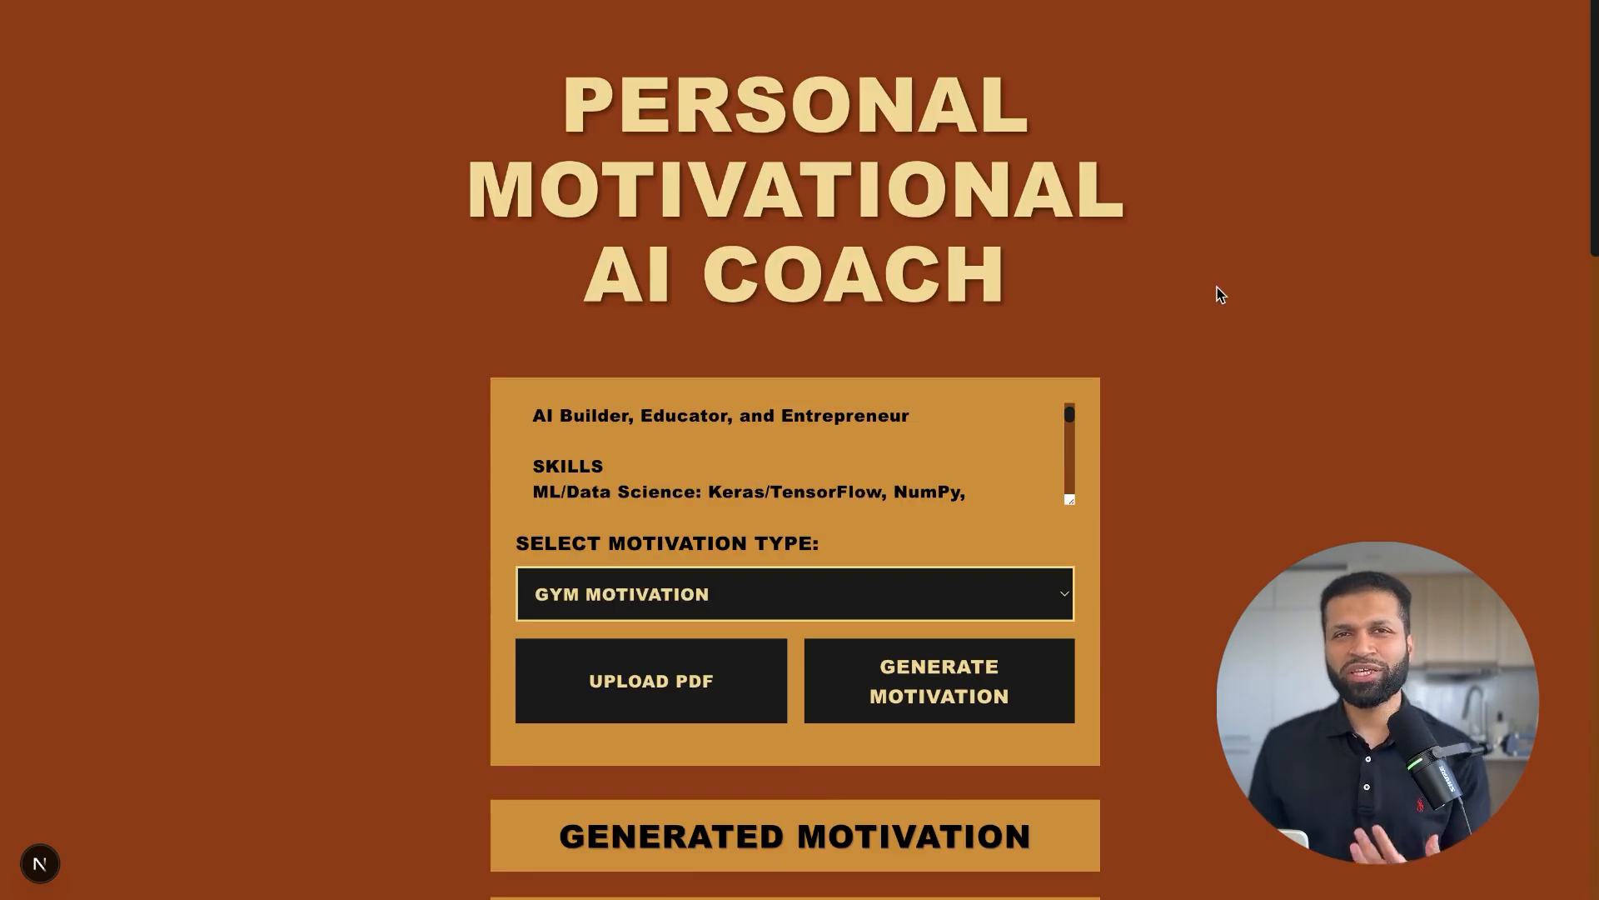
pyautogui.scroll(-3)
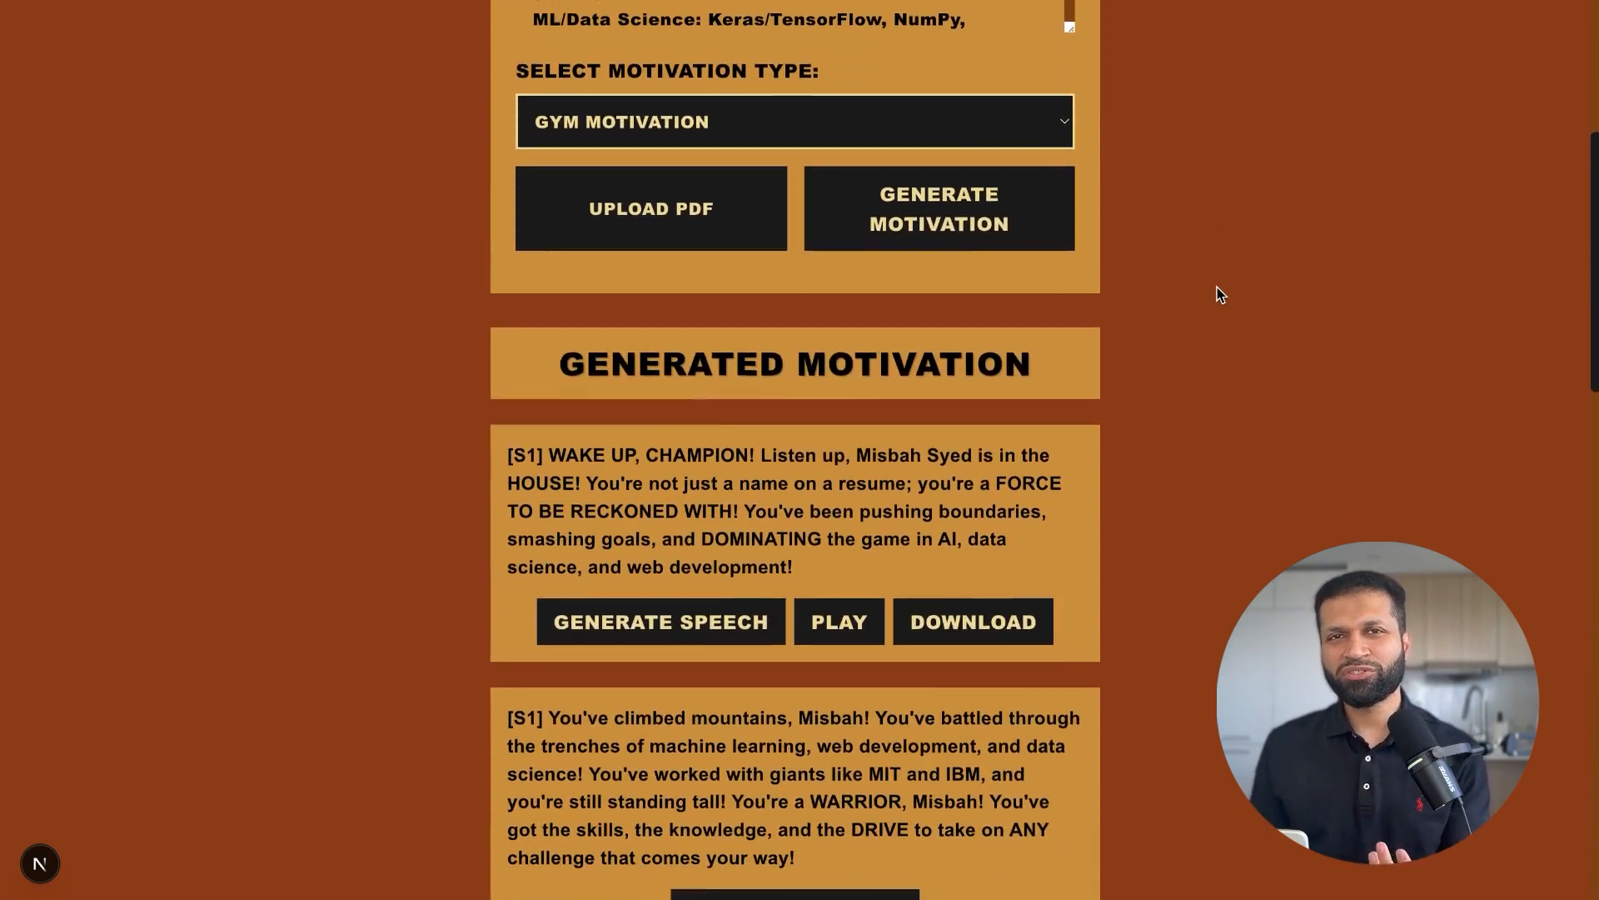
pyautogui.scroll(-3)
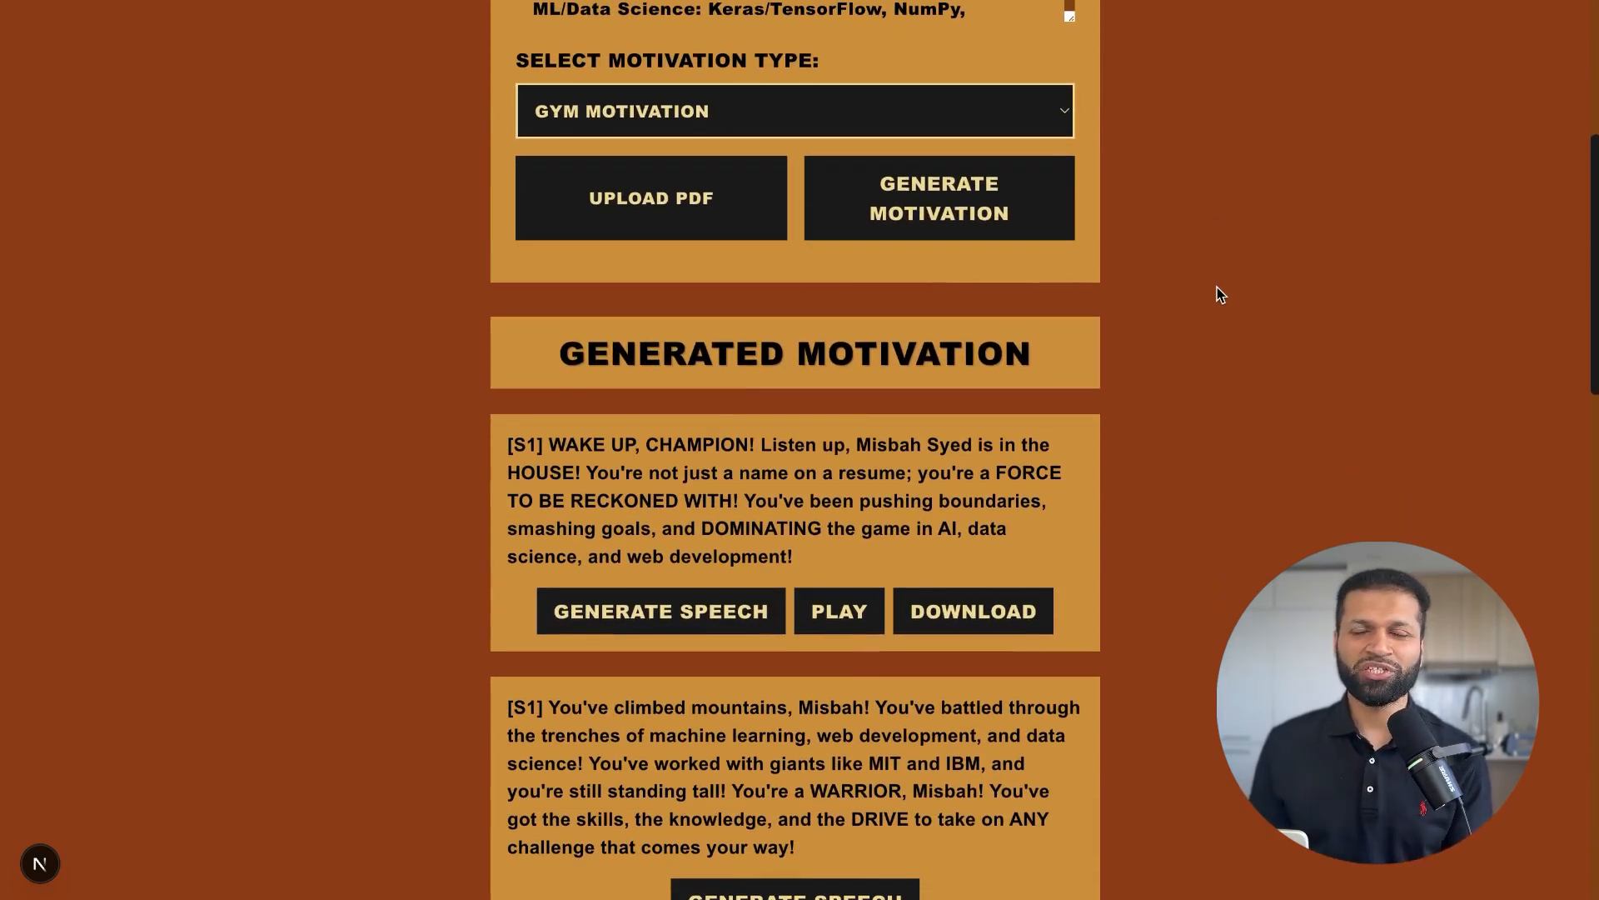
pyautogui.scroll(-3)
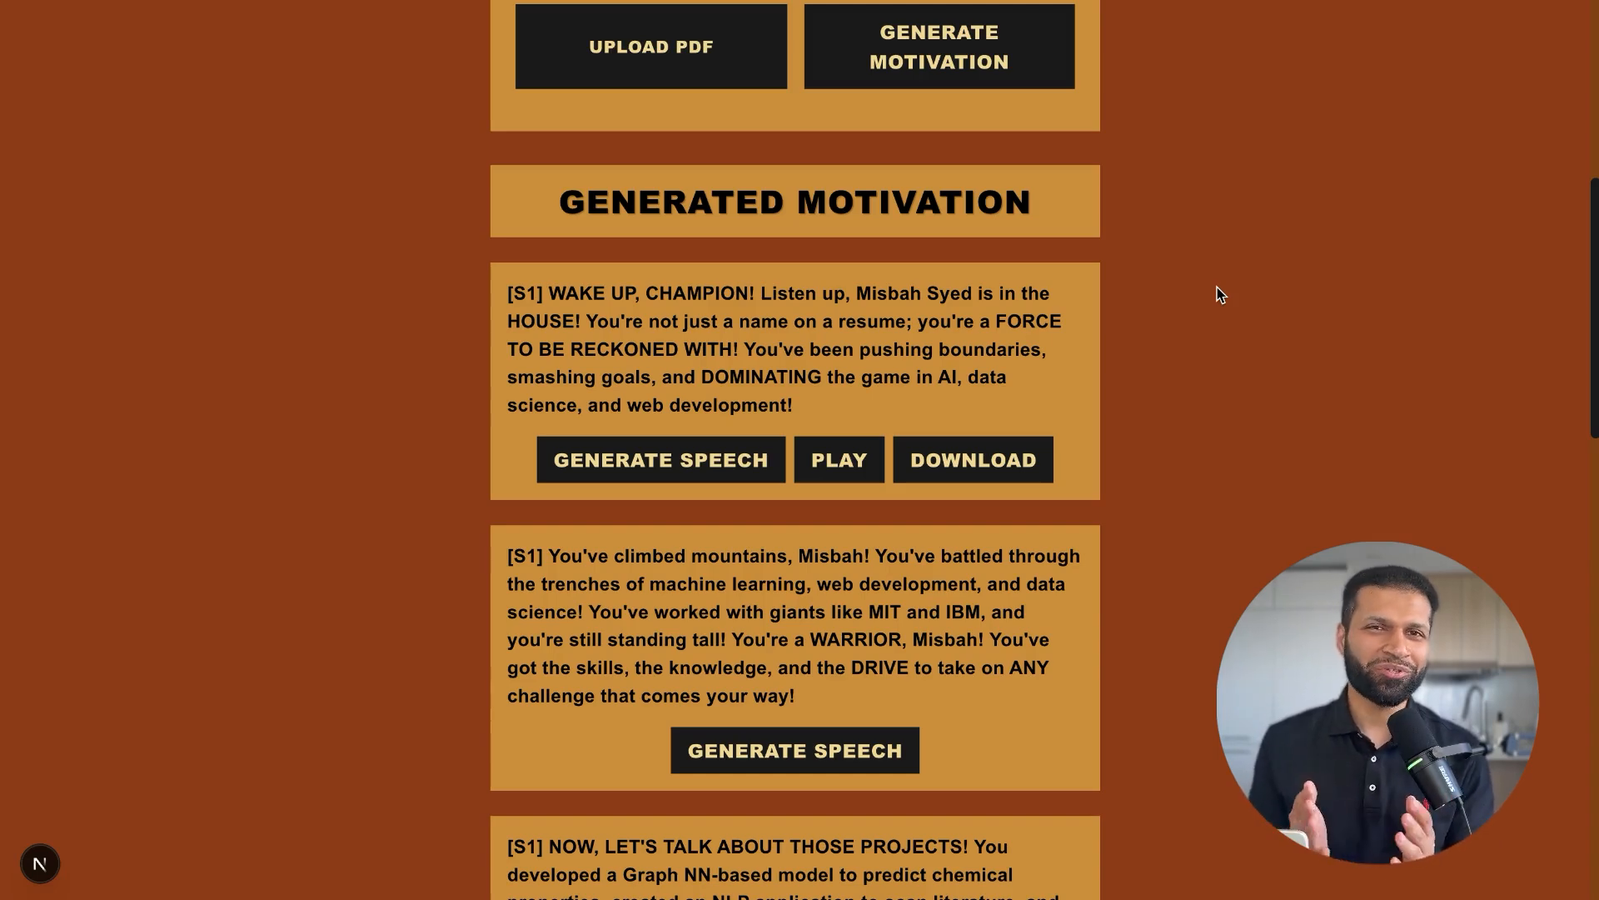
pyautogui.scroll(-3)
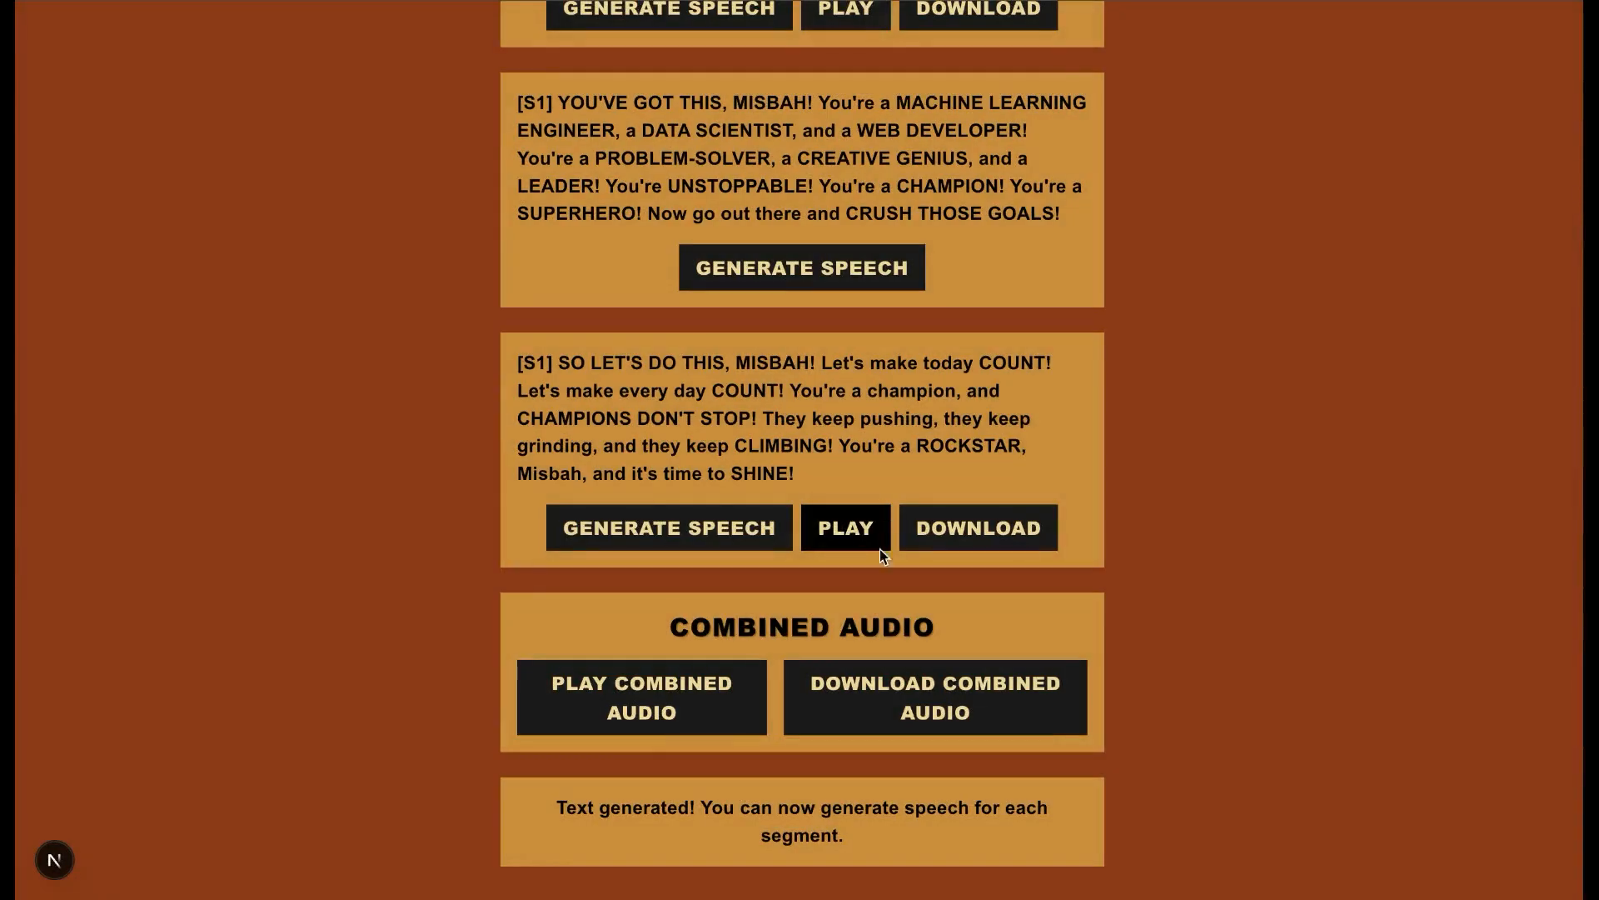
pyautogui.scroll(-3)
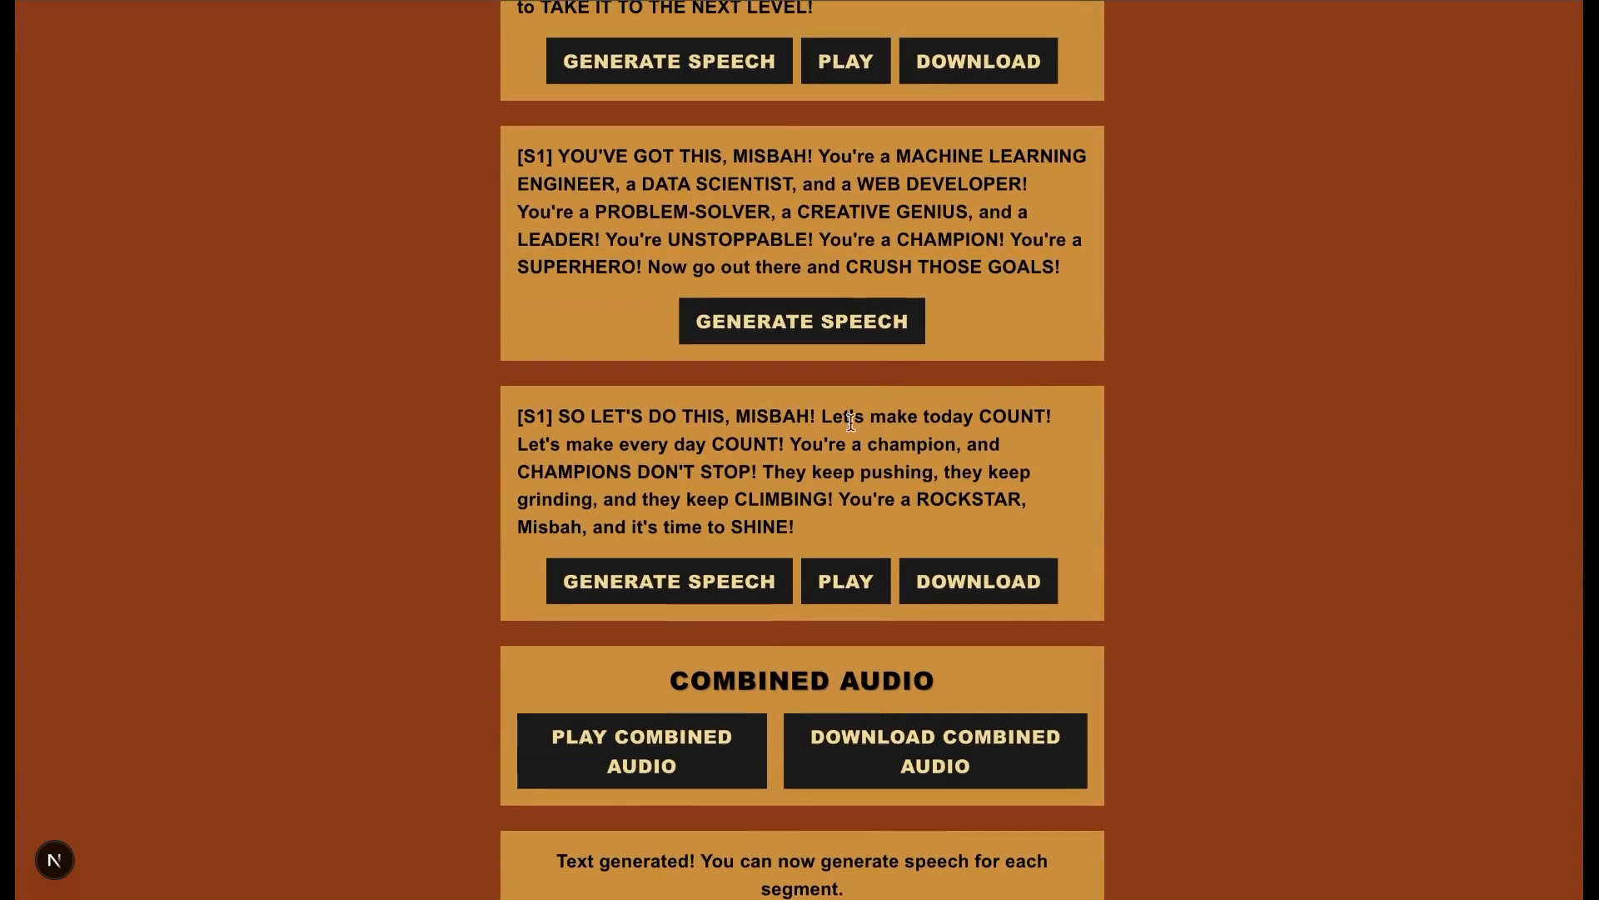
pyautogui.moveTo(823, 415); pyautogui.dragTo(834, 471)
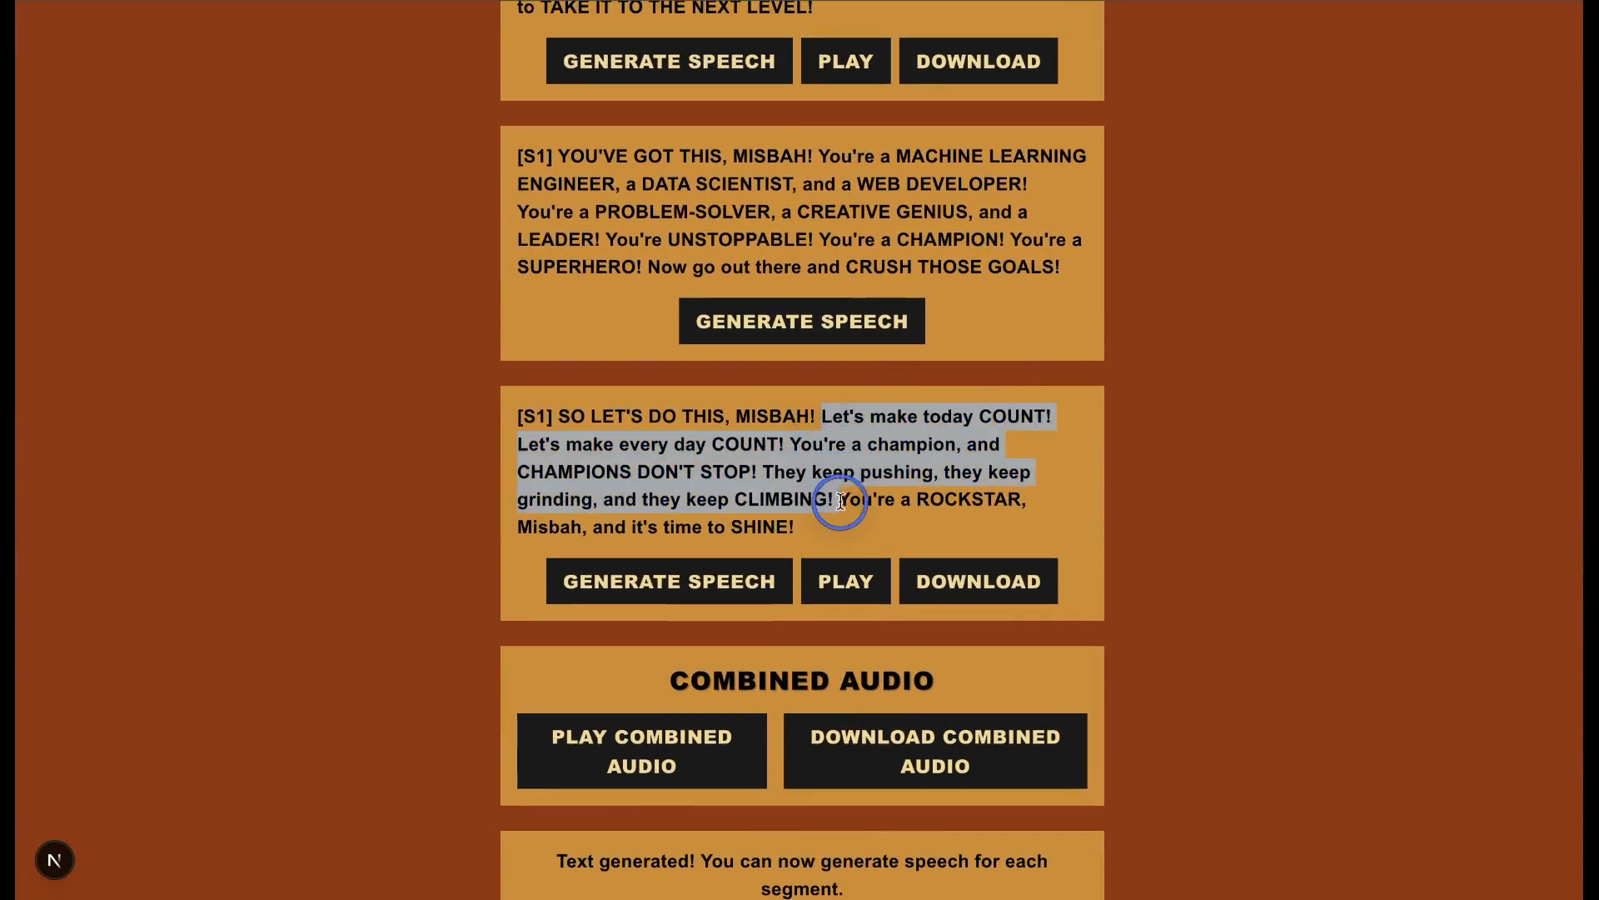
pyautogui.click(840, 501)
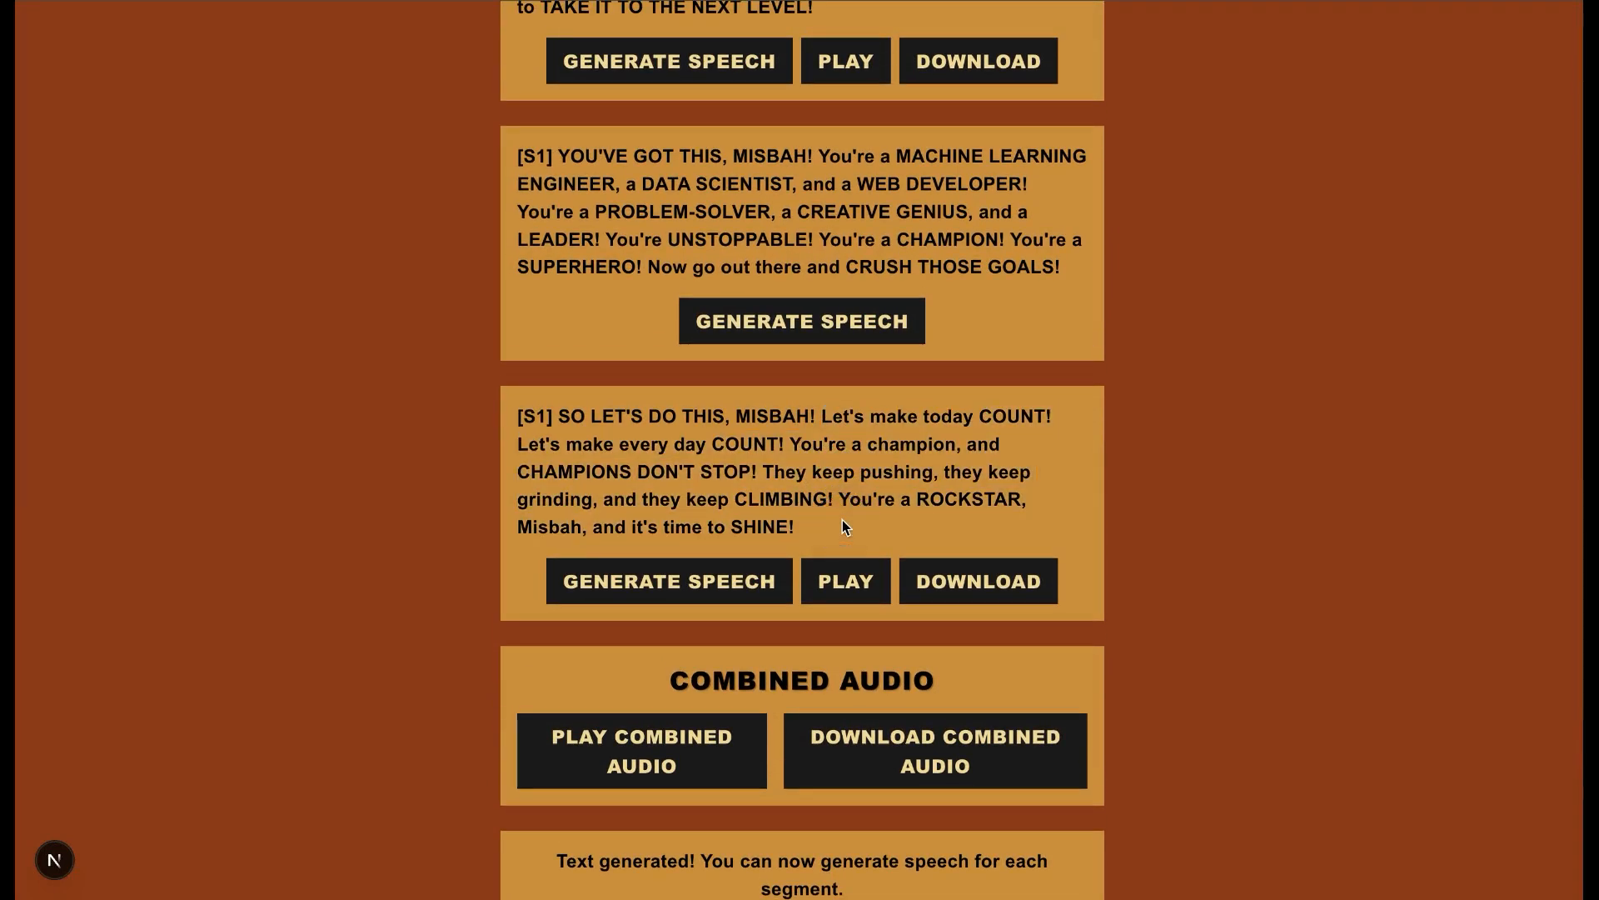